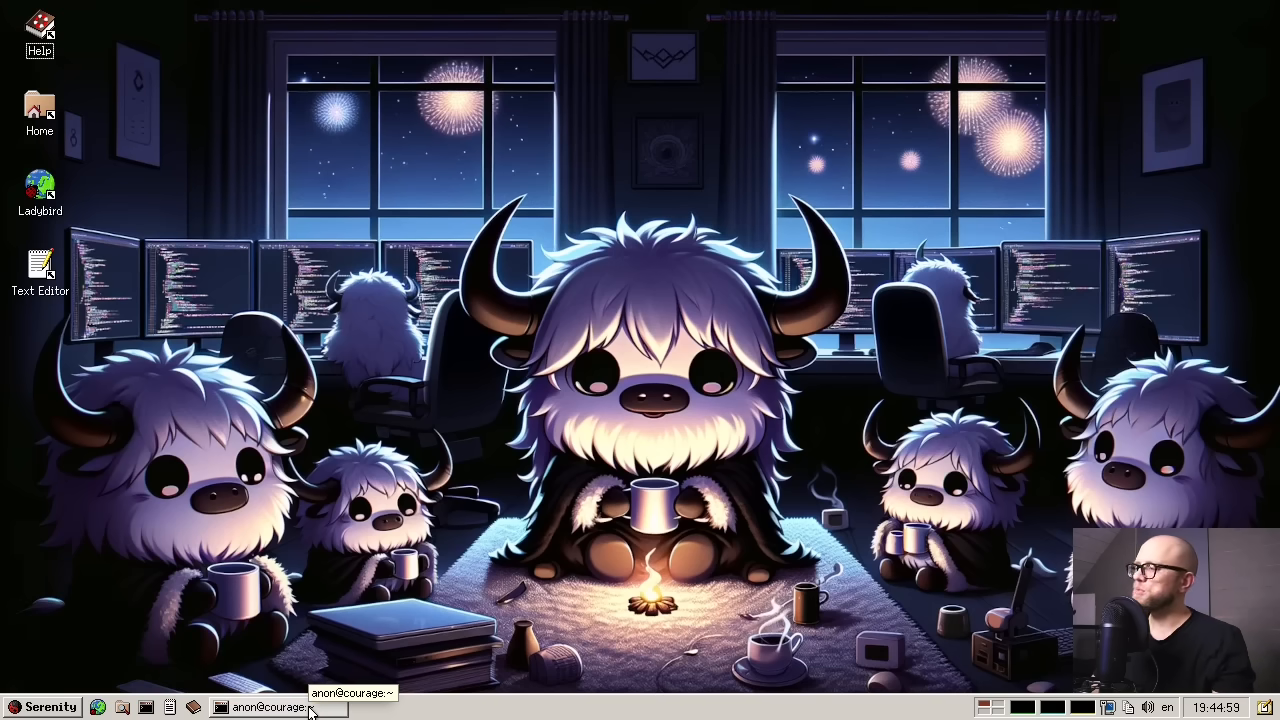
Launch Terminal, become root with su, and browse to /sys/kernel/conf listing its switches
{"action": "left_click", "coordinate": [280, 708]}
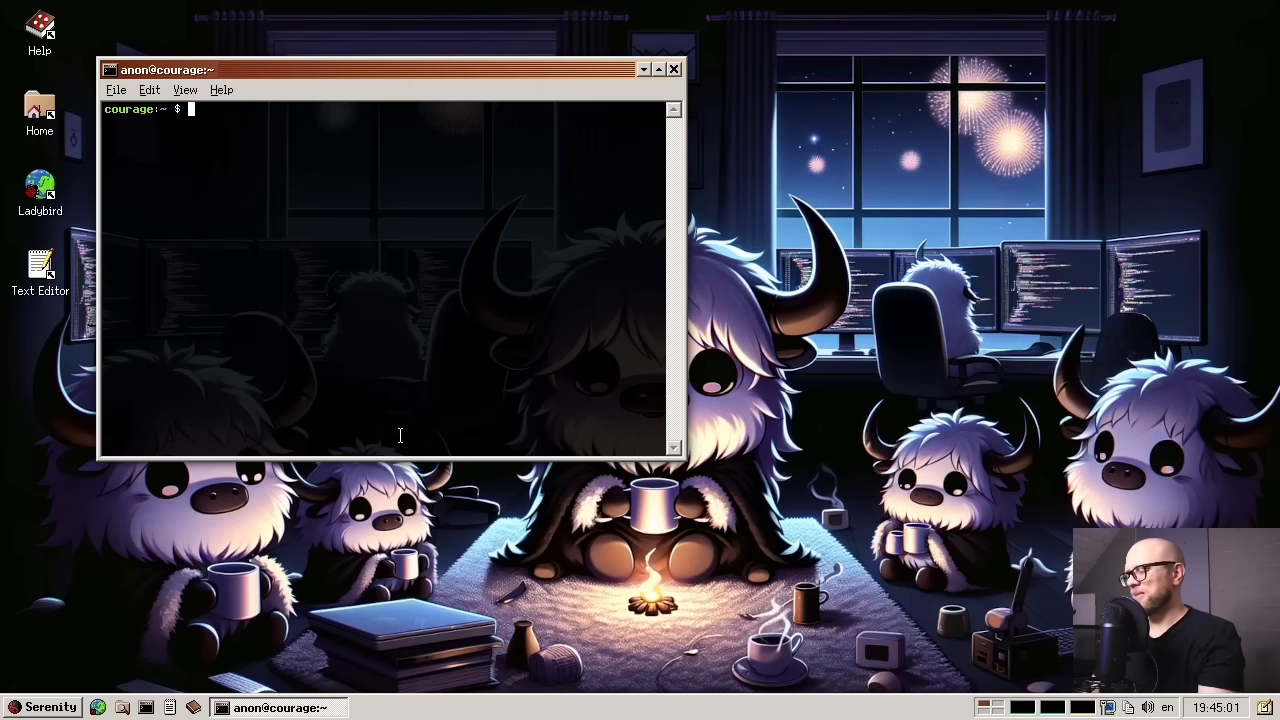
{"action": "type", "text": "su"}
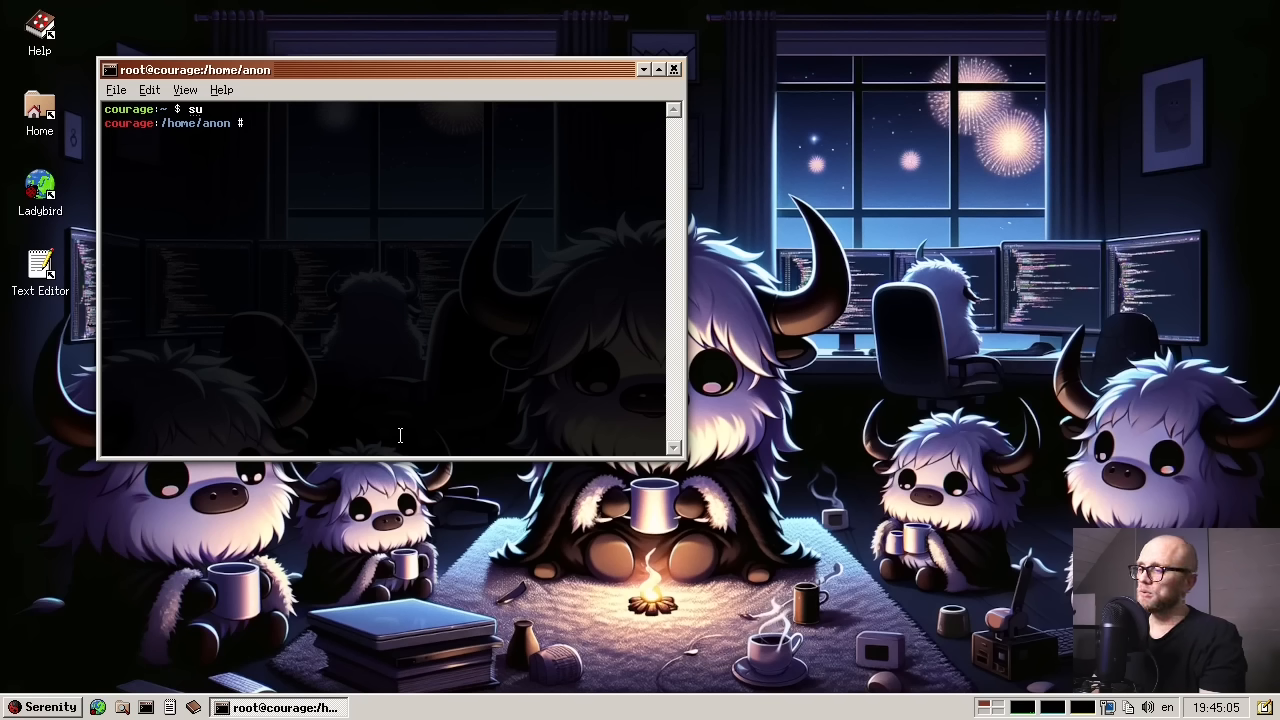
{"action": "type", "text": "cd /sys/kernel"}
{"action": "type", "text": "cd conf"}
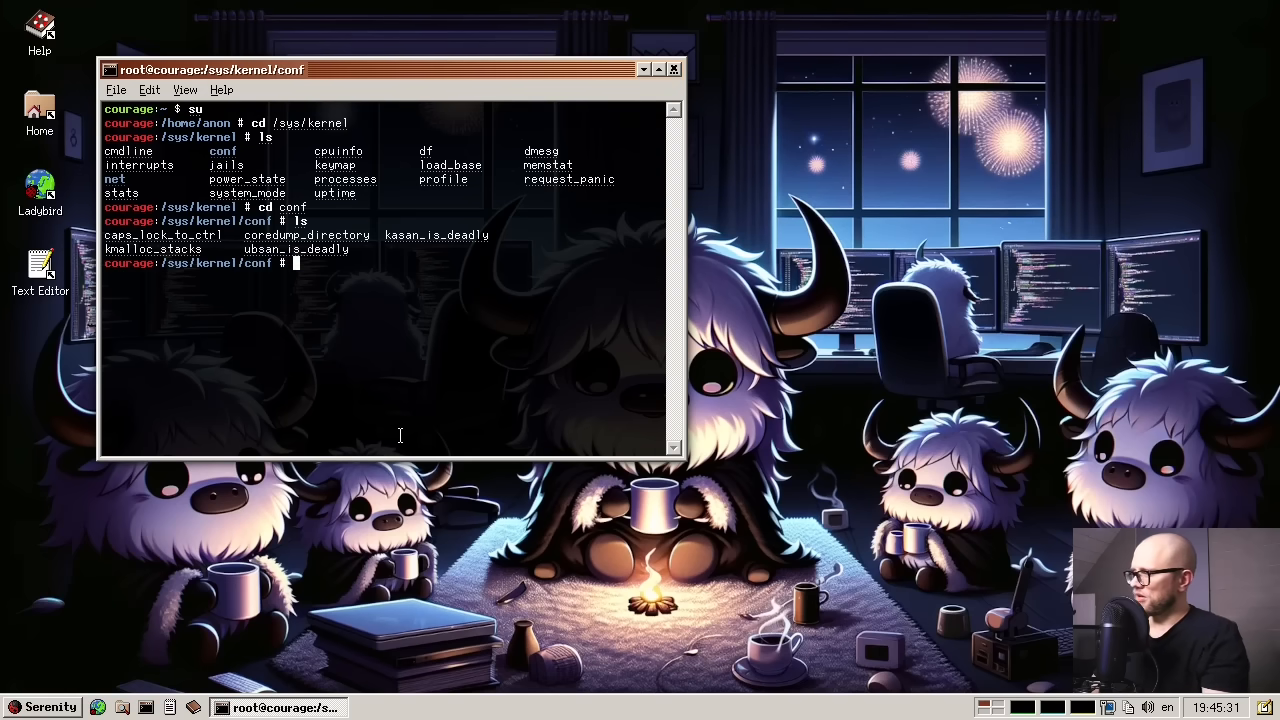
{"action": "mouse_move", "coordinate": [456, 262]}
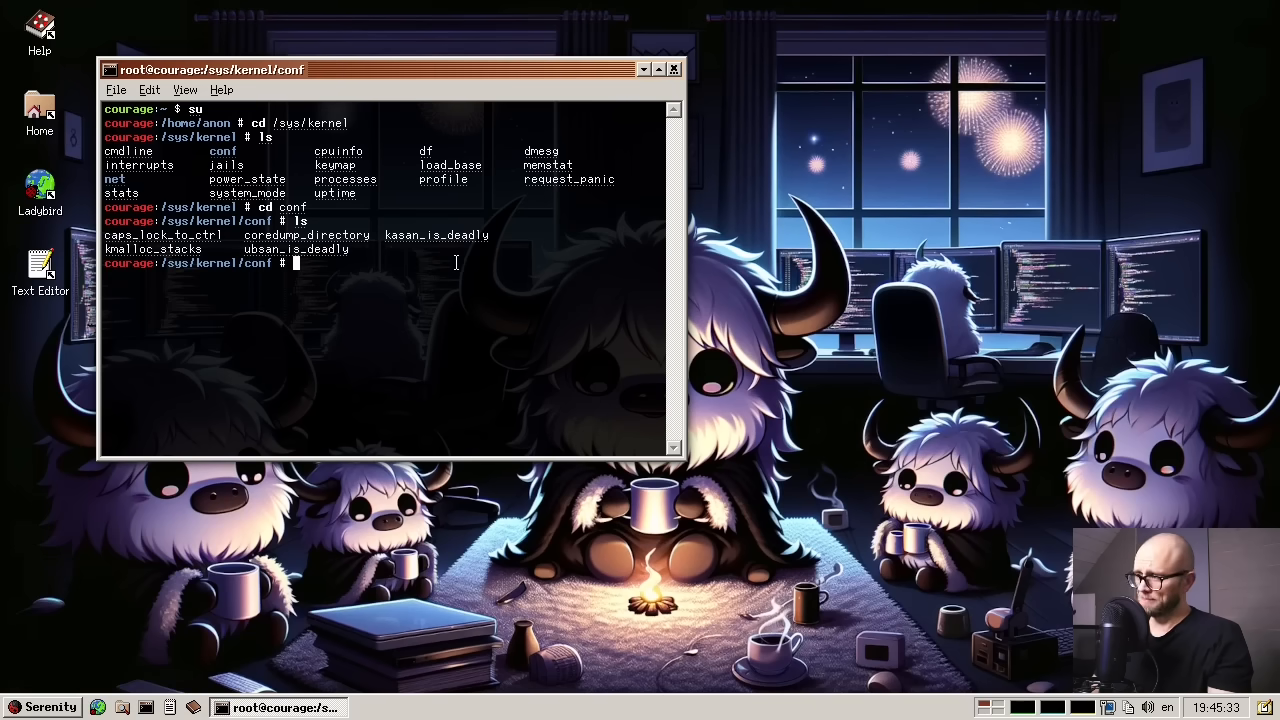
Read the kasan_is_deadly setting with cat, getting an empty line back
{"action": "type", "text": "cat kasan_is_deadly"}
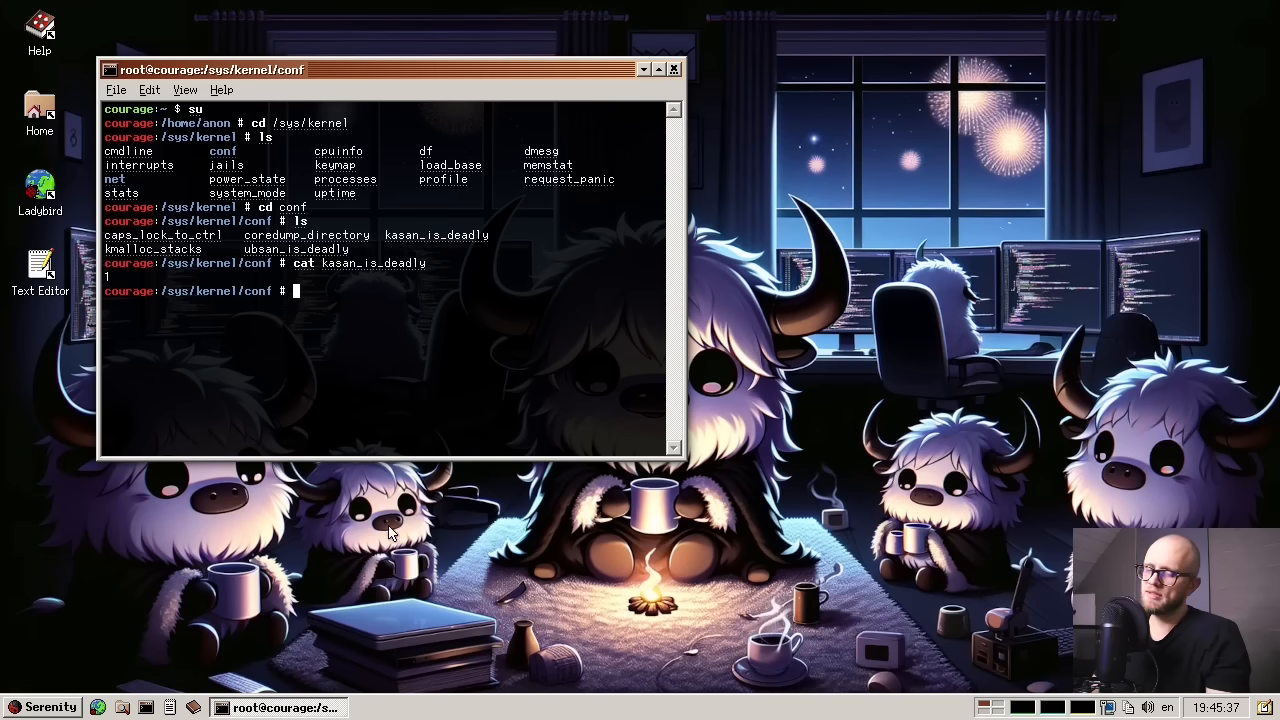
{"action": "mouse_move", "coordinate": [644, 572]}
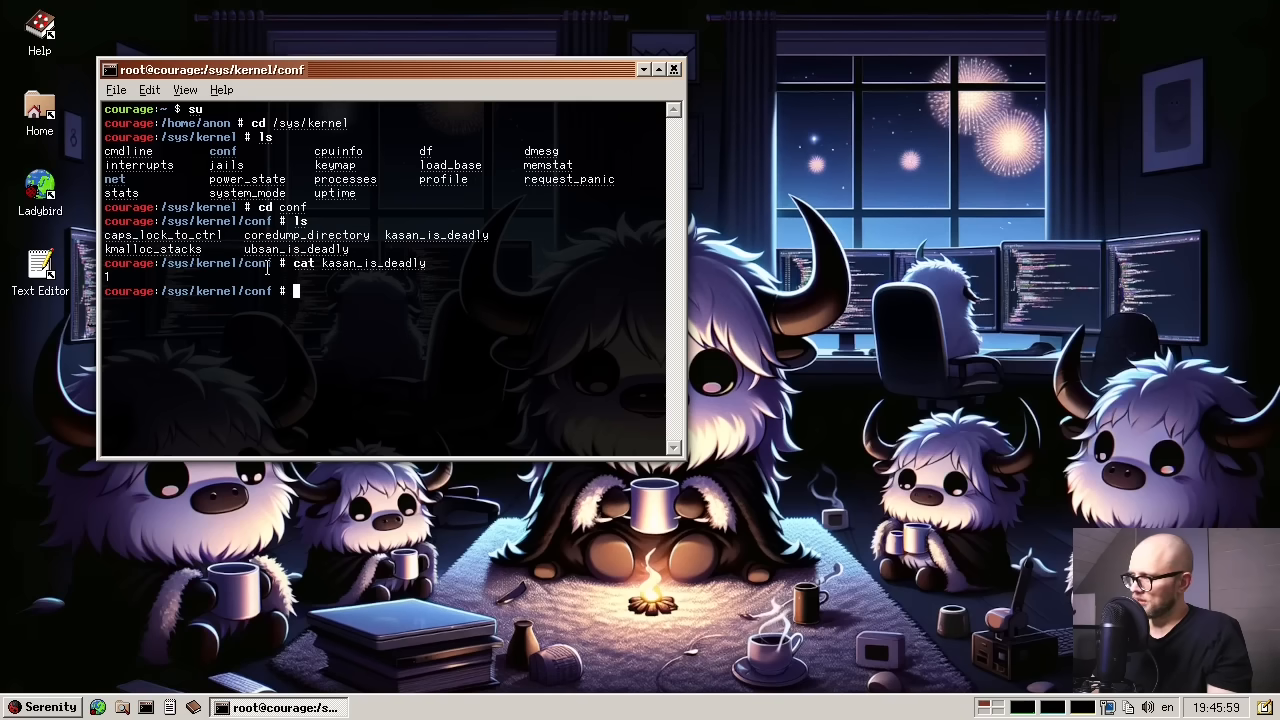
{"action": "mouse_move", "coordinate": [436, 234]}
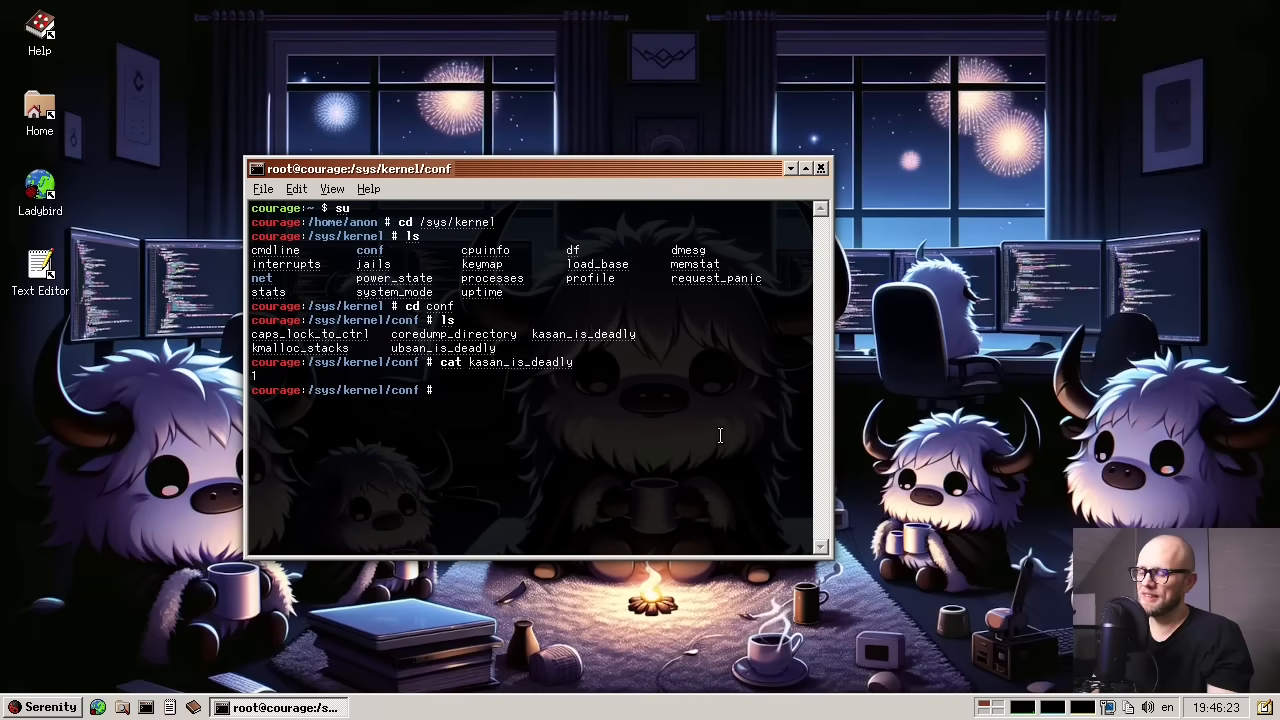
{"action": "mouse_move", "coordinate": [796, 458]}
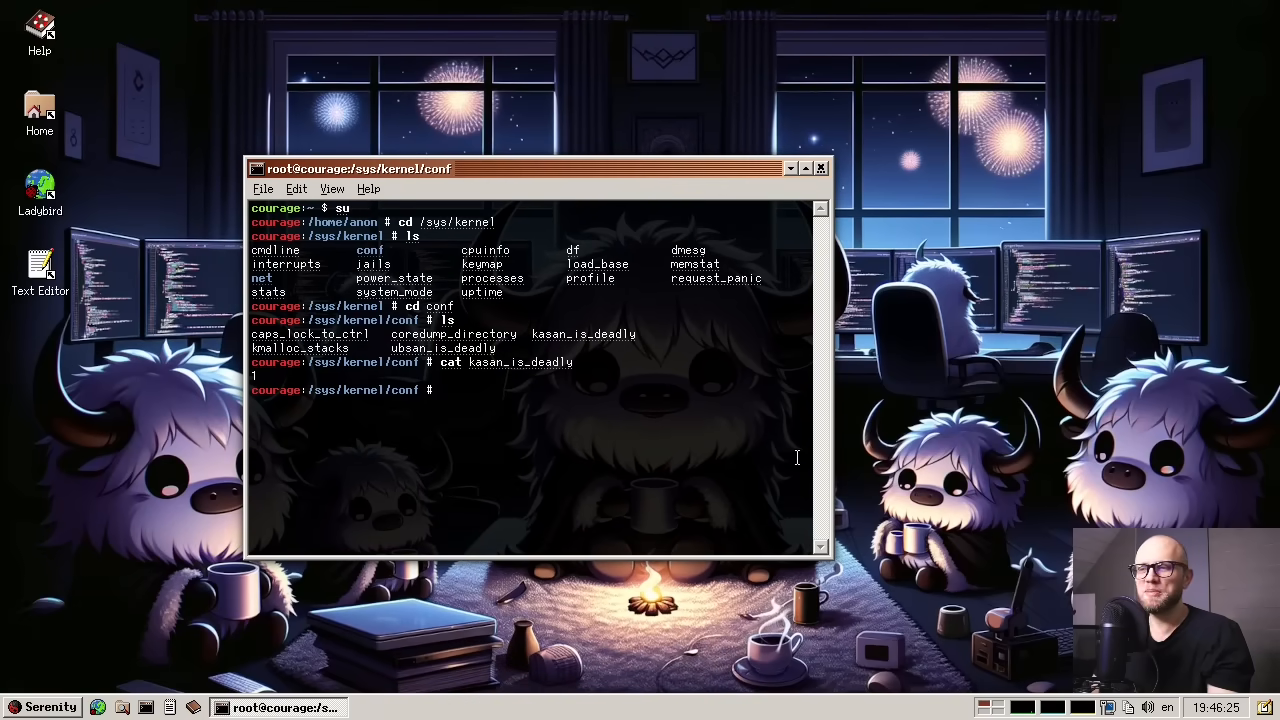
{"action": "mouse_move", "coordinate": [676, 196]}
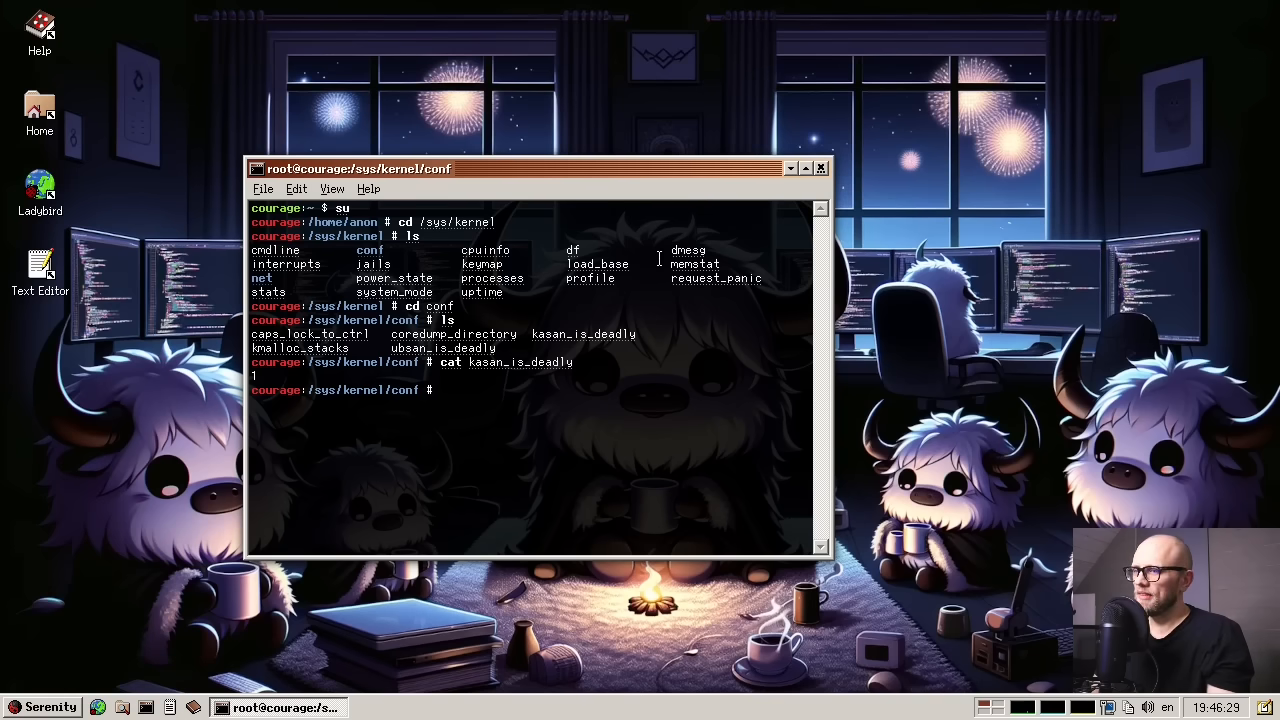
{"action": "mouse_move", "coordinate": [618, 324]}
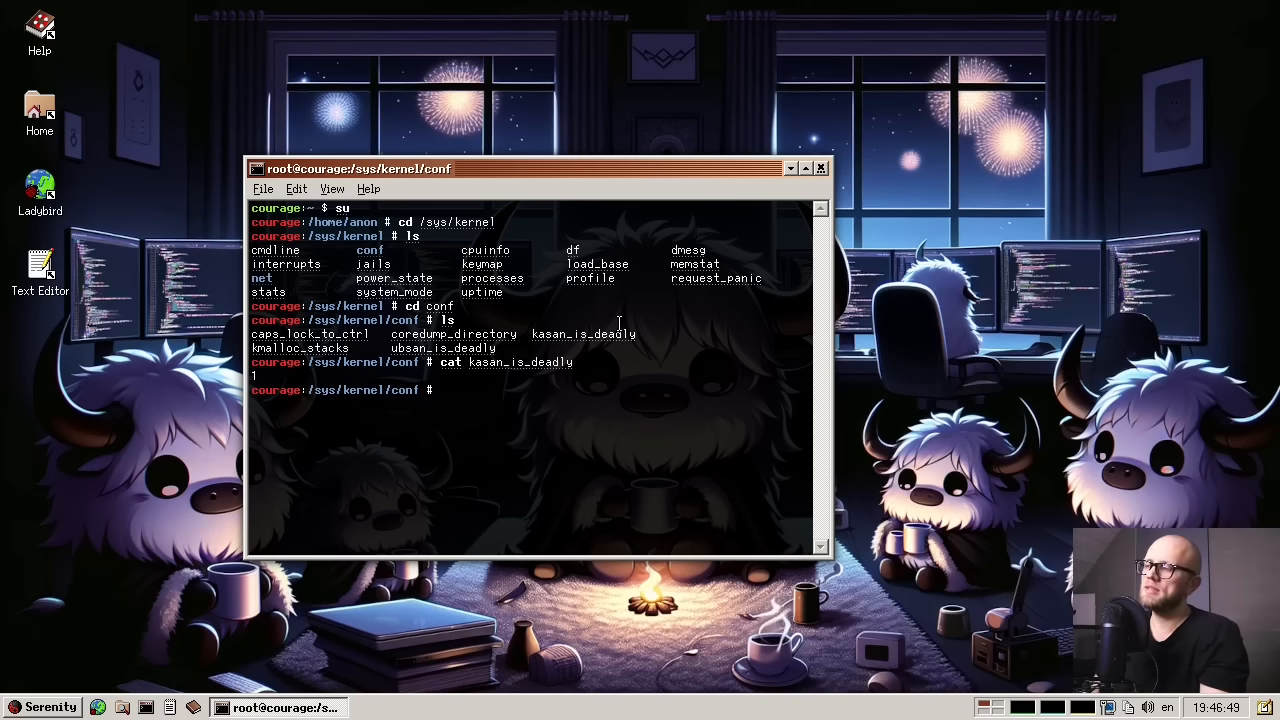
Clear the Terminal screen, leaving only the root prompt in /sys/kernel/conf
{"action": "type", "text": "clear"}
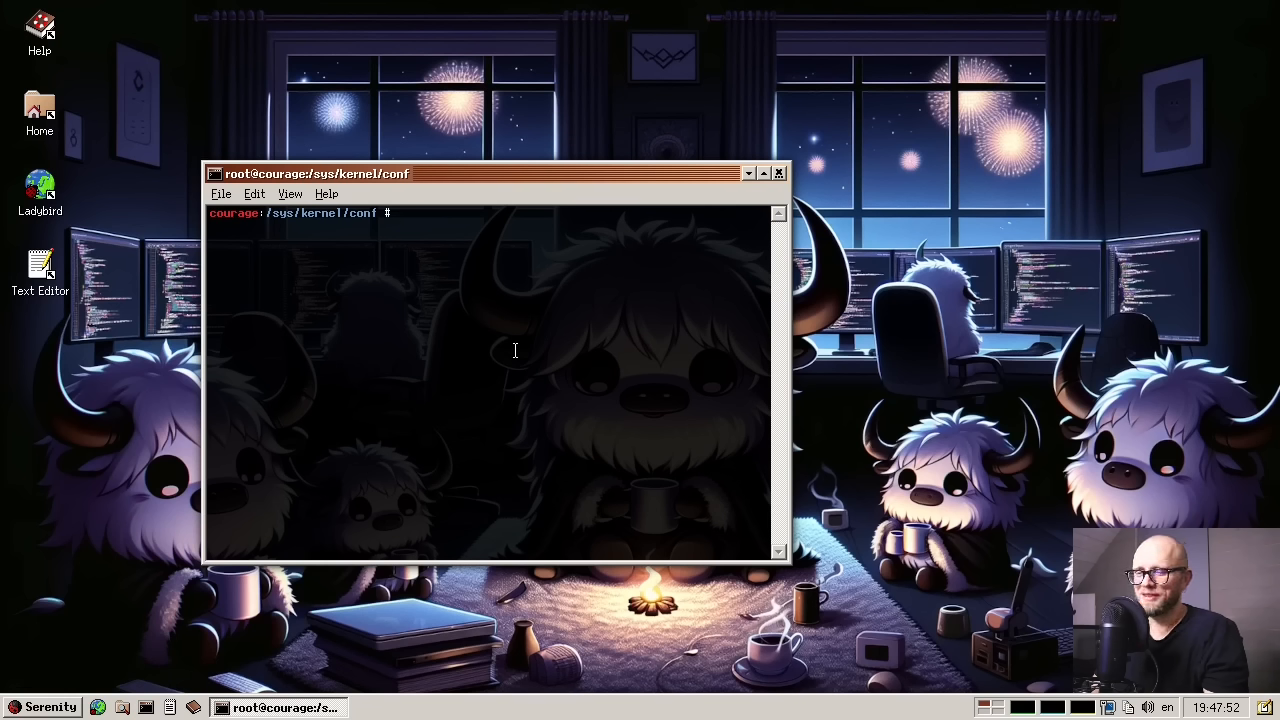
{"action": "mouse_move", "coordinate": [718, 180]}
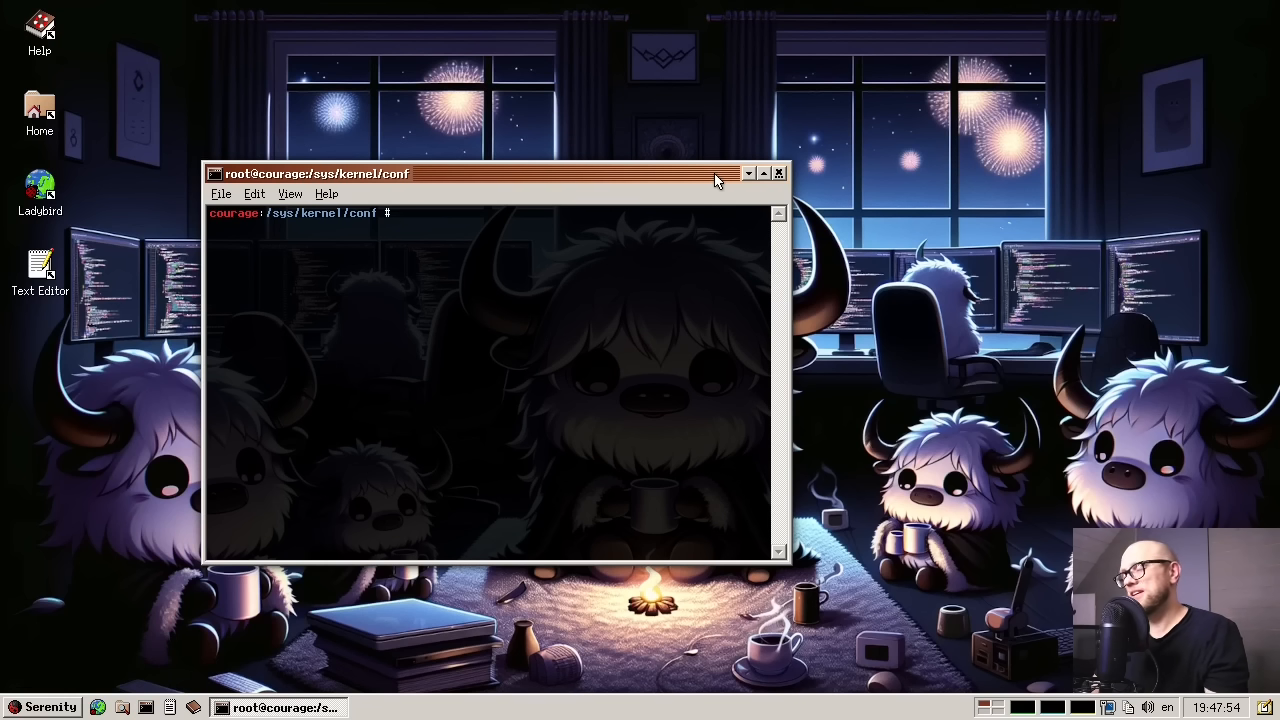
{"action": "mouse_move", "coordinate": [724, 192]}
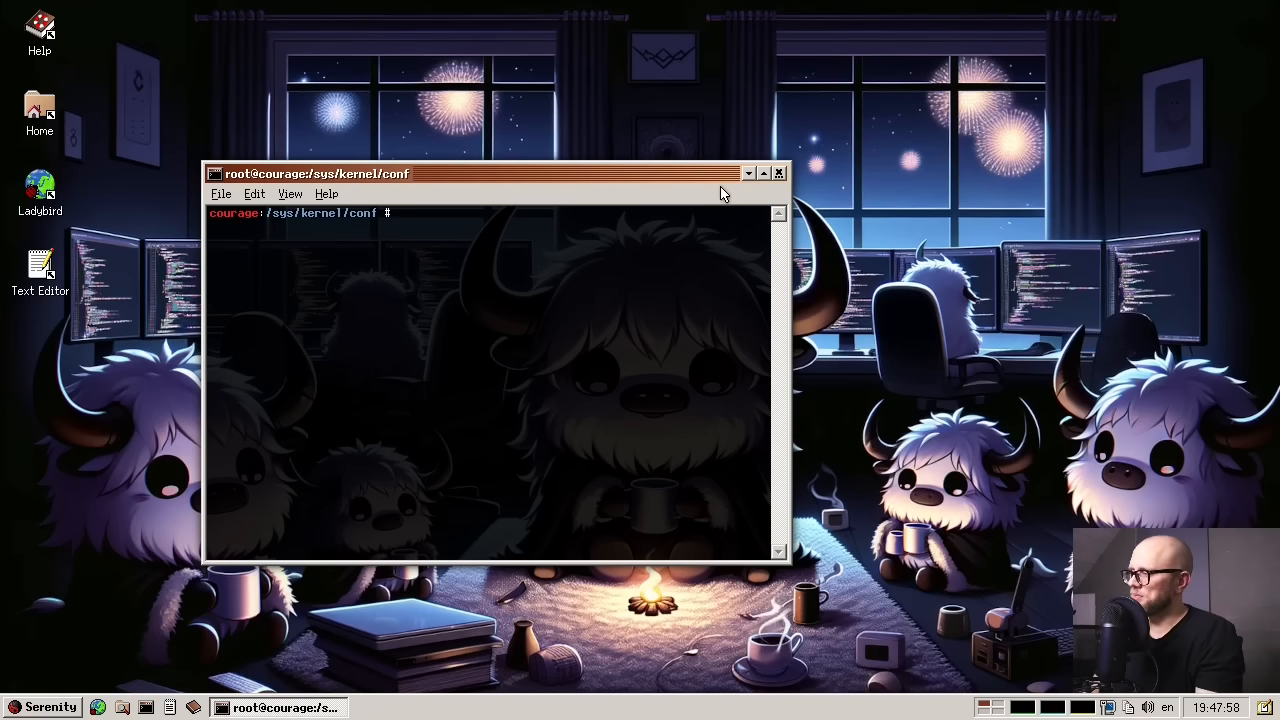
Return home and filter dmesg output through grep for EHCI controller messages
{"action": "type", "text": "cd"}
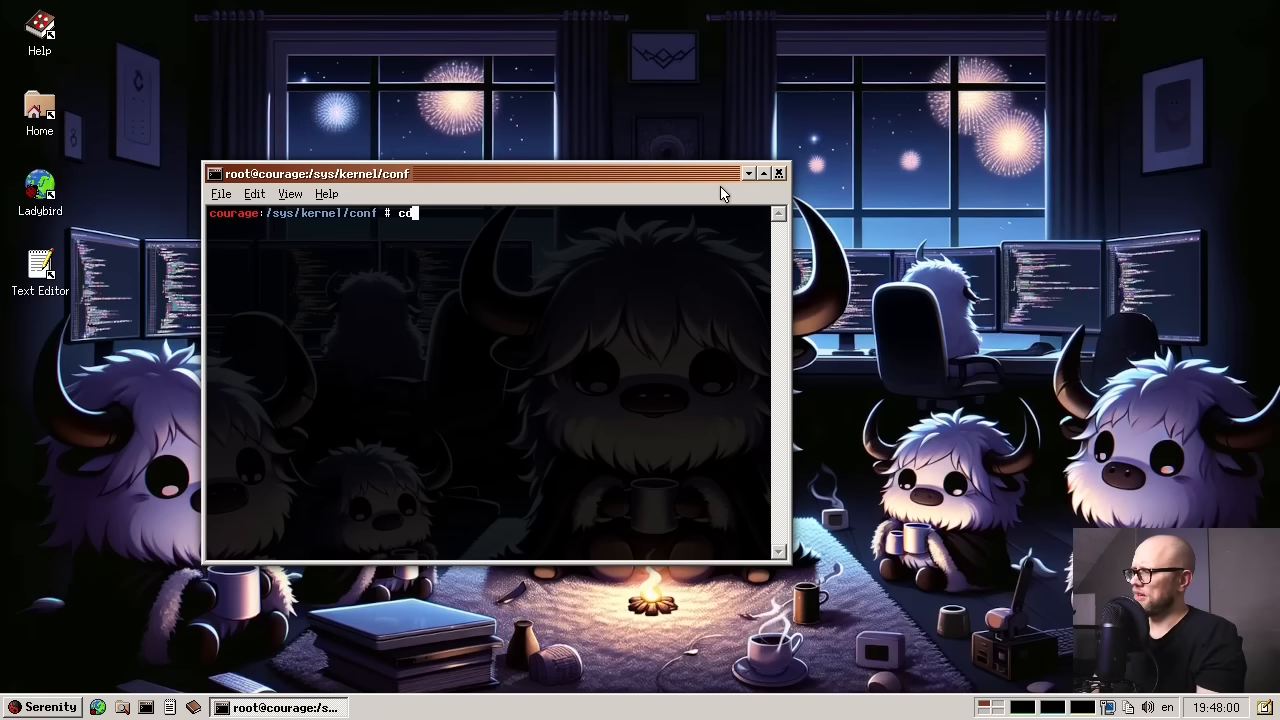
{"action": "type", "text": "dmesg"}
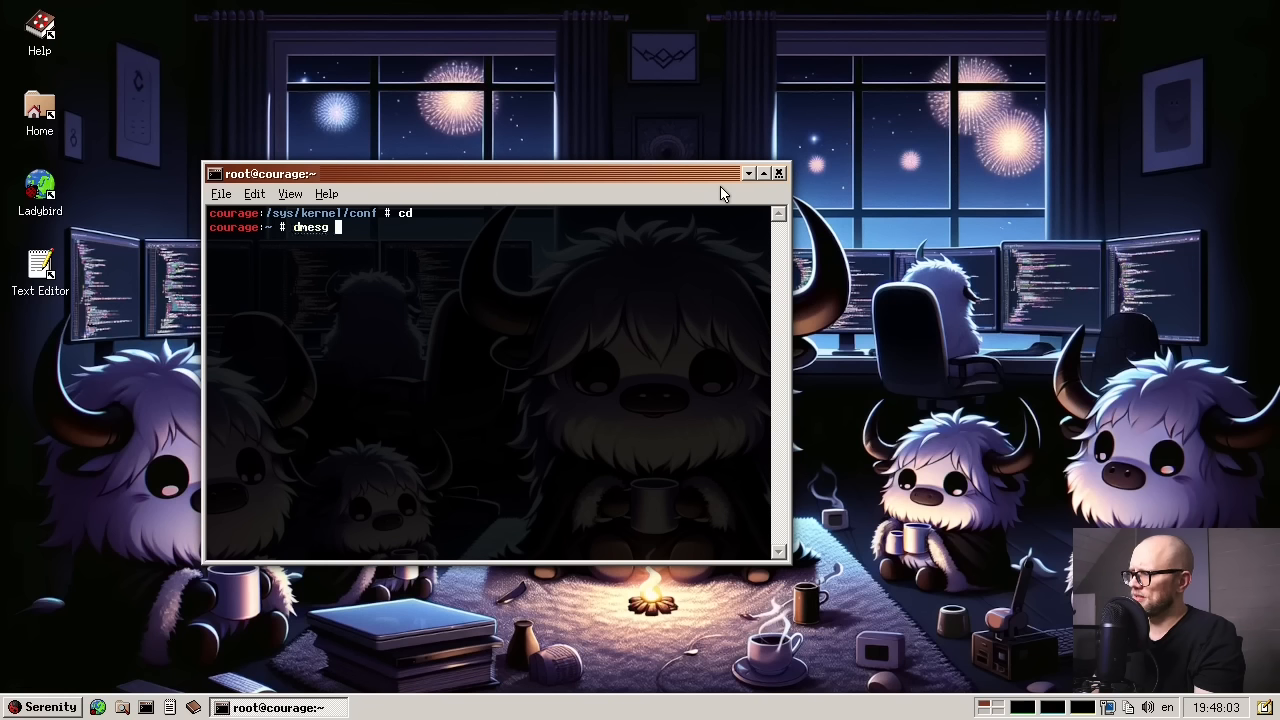
{"action": "type", "text": "| grep EHCI"}
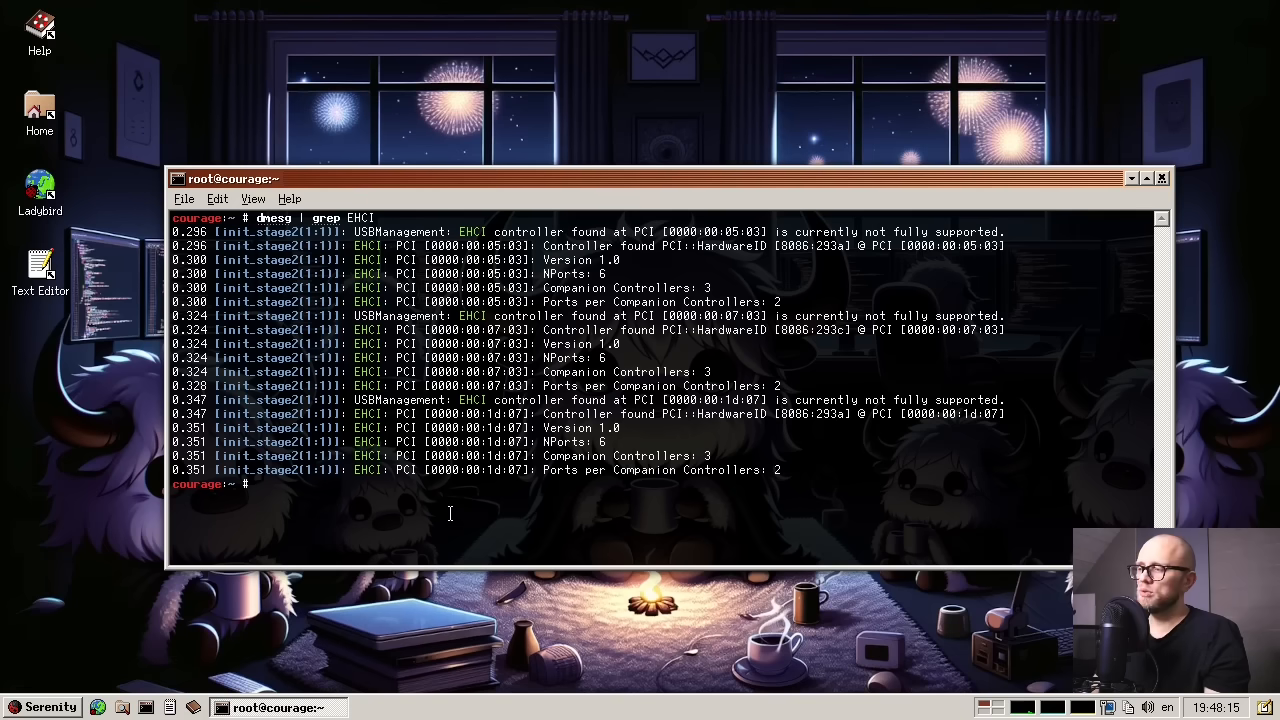
{"action": "mouse_move", "coordinate": [810, 468]}
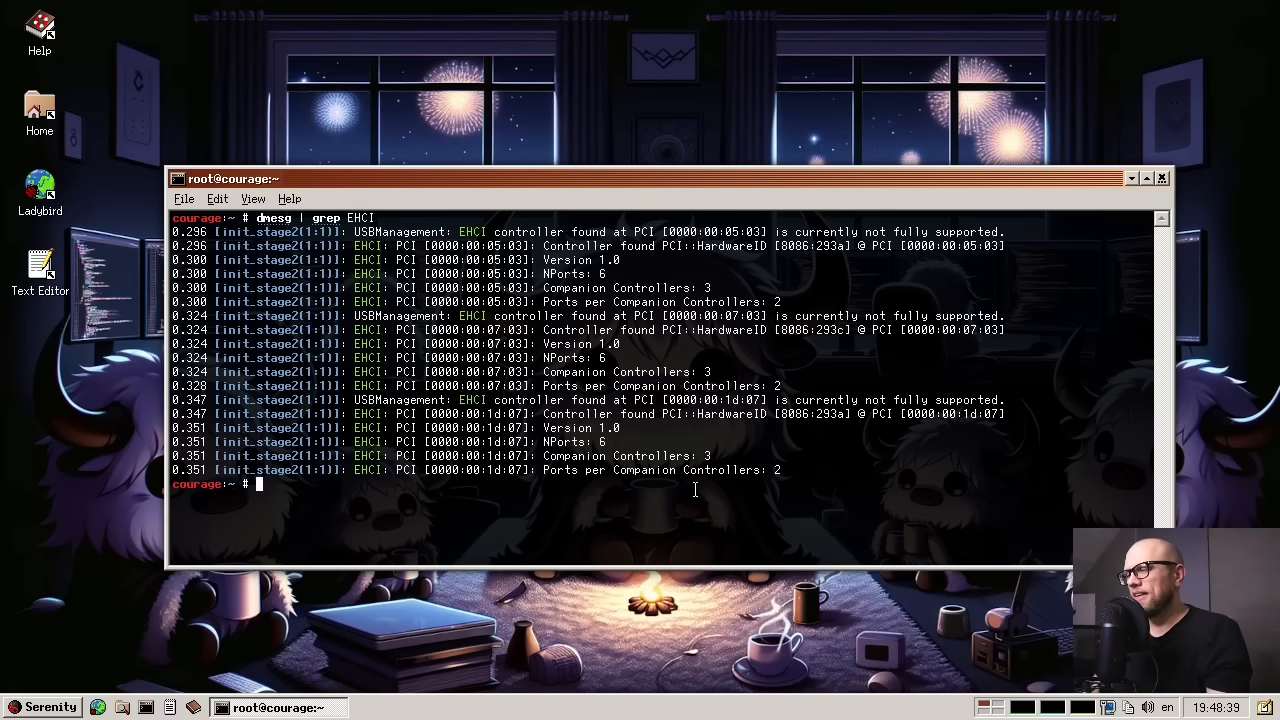
{"action": "mouse_move", "coordinate": [652, 528]}
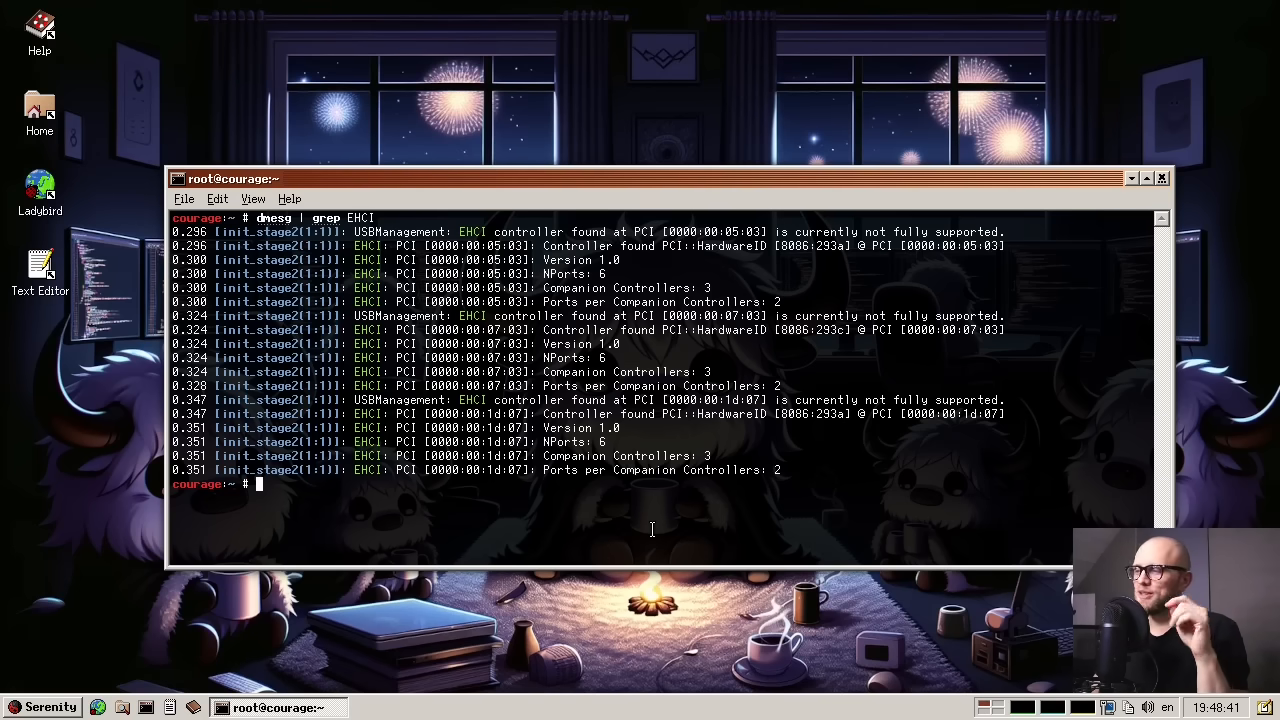
Show the system name with uname and the full version string with uname -a, then return to a user prompt
{"action": "type", "text": "uname"}
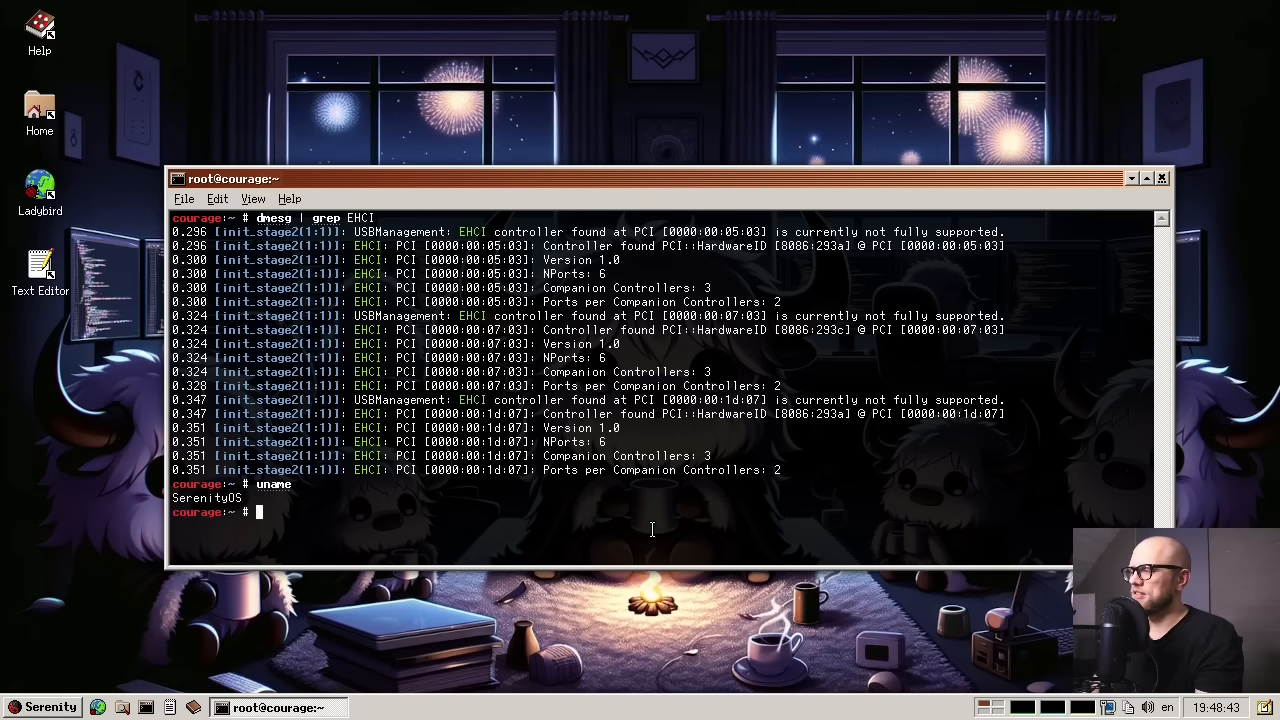
{"action": "type", "text": "uname -a"}
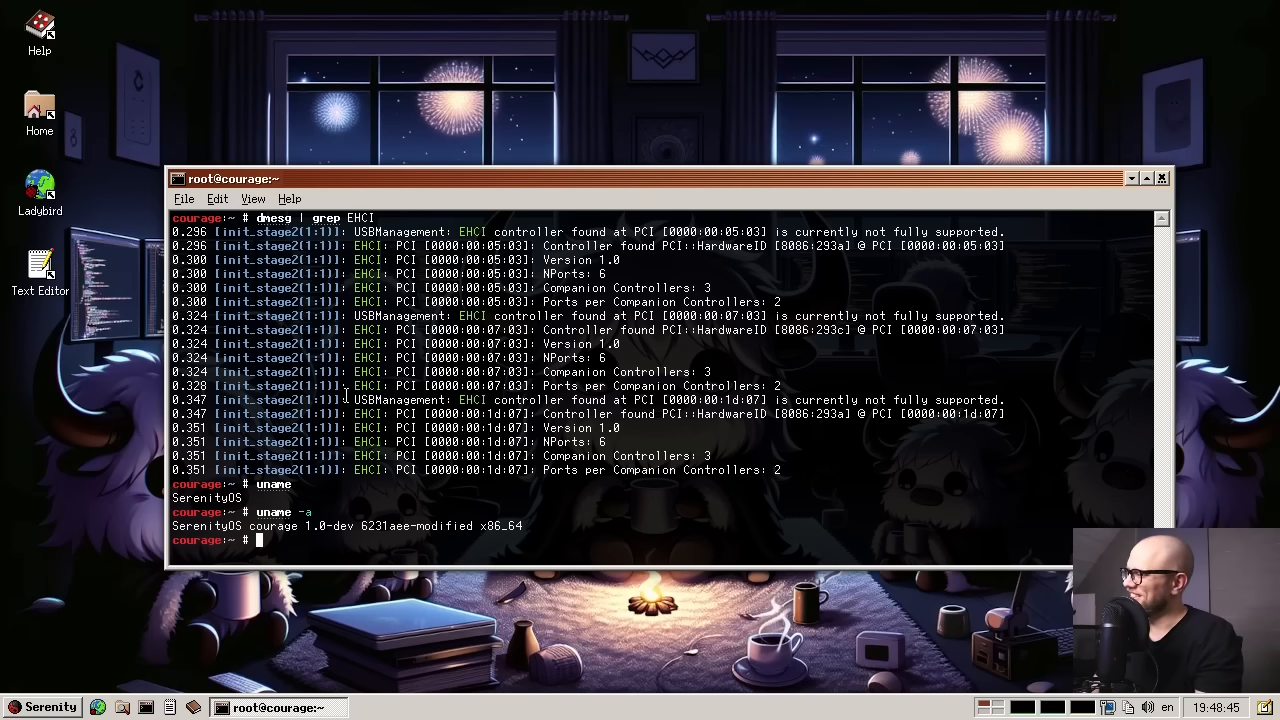
{"action": "mouse_move", "coordinate": [476, 496]}
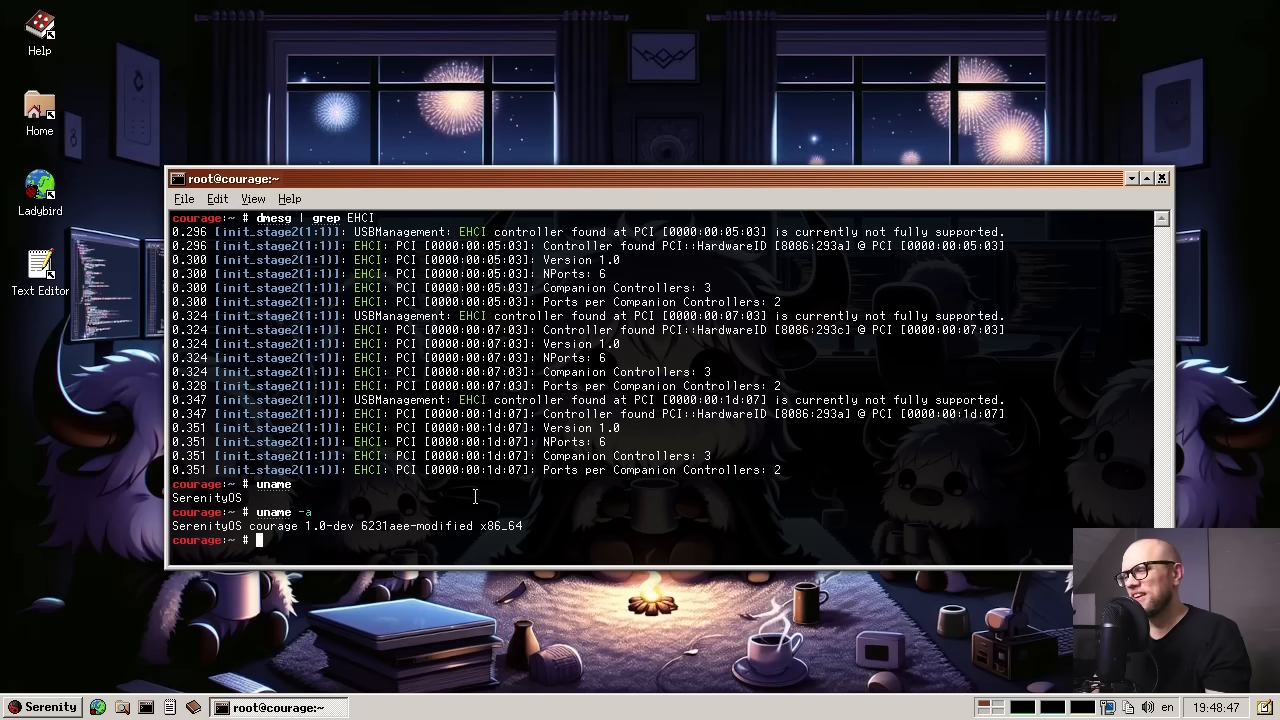
{"action": "double_click", "coordinate": [500, 526]}
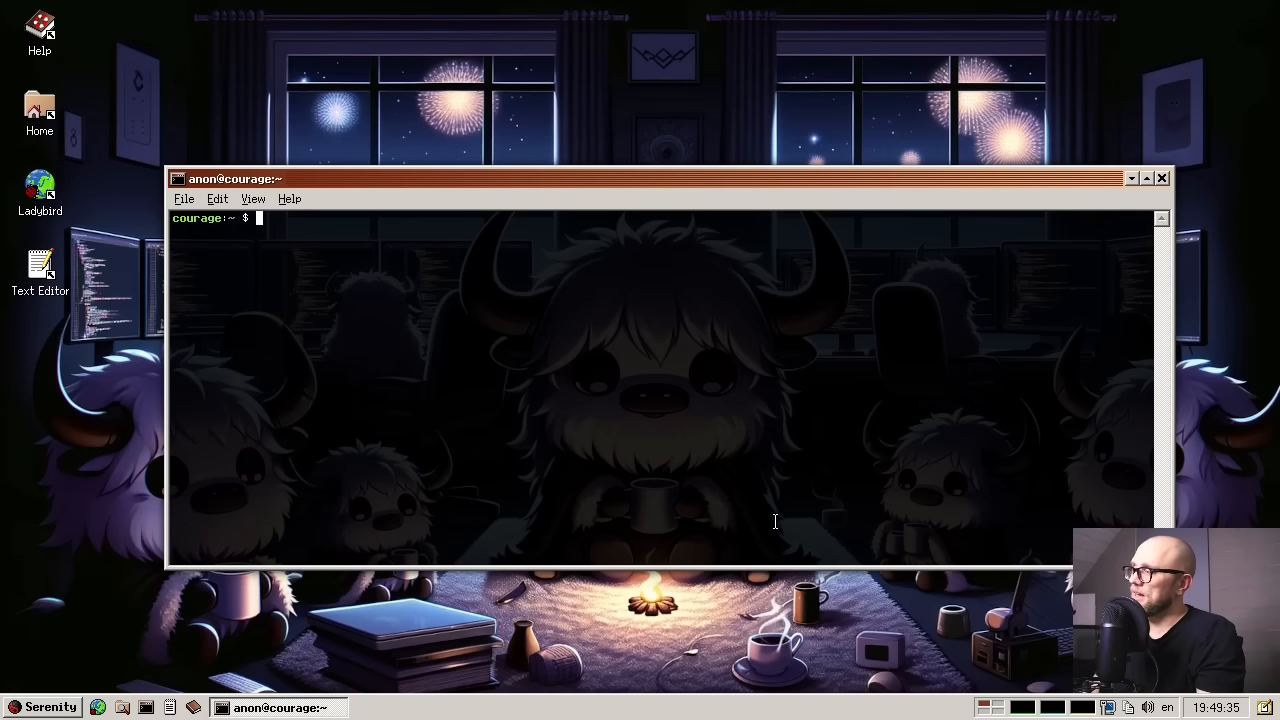
Launch Pixel Paint (pp), float the Layers panel as its own window over the canvas, then re-dock it
{"action": "type", "text": "pp"}
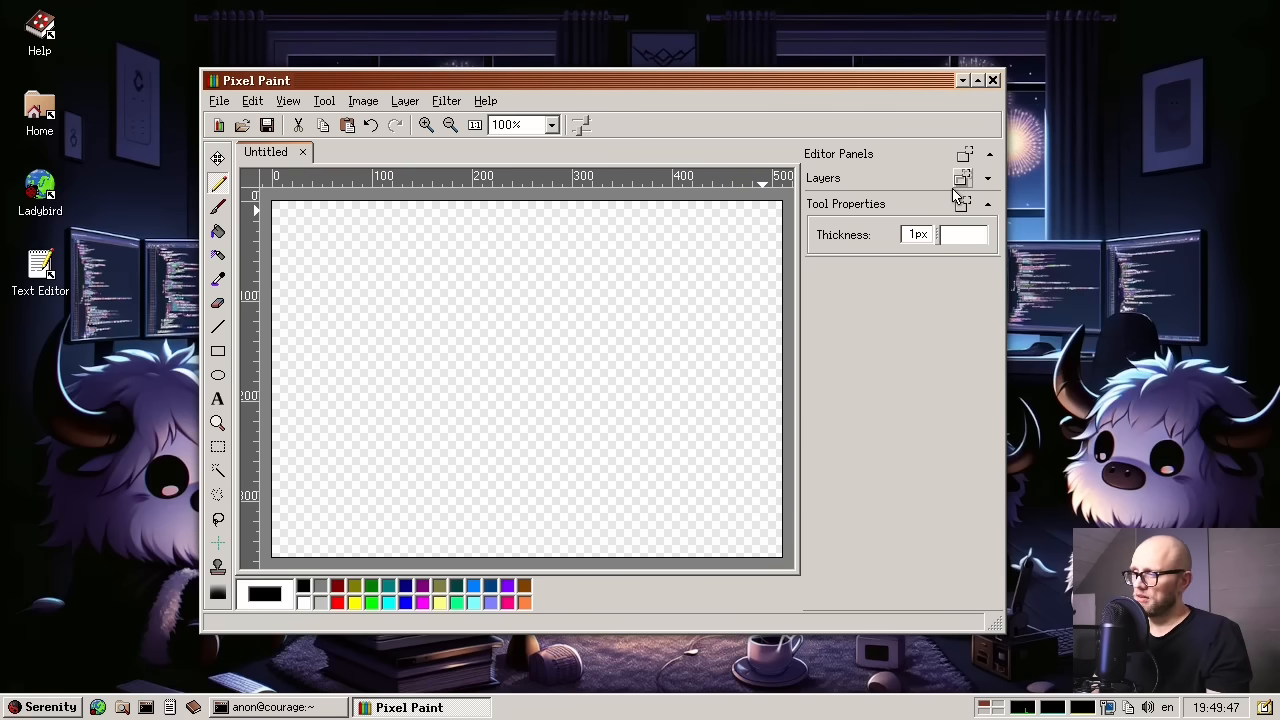
{"action": "left_click", "coordinate": [964, 178]}
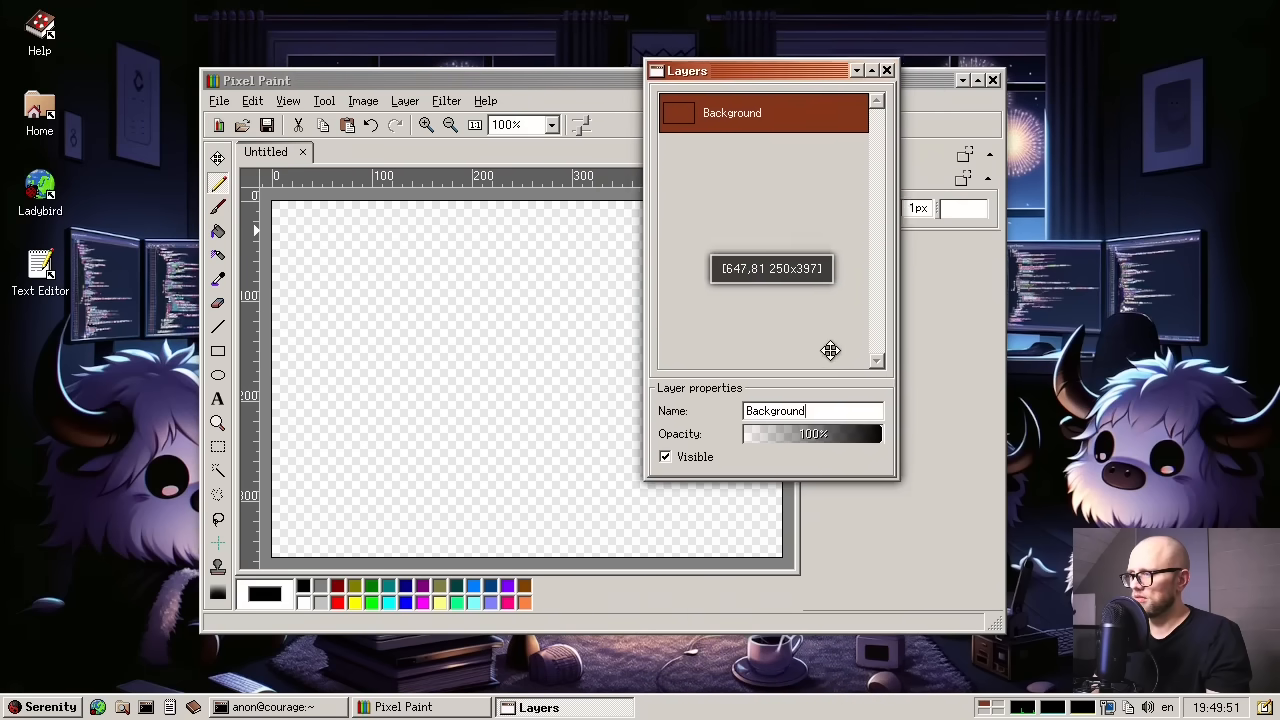
{"action": "left_click_drag", "start_coordinate": [688, 70], "coordinate": [702, 172]}
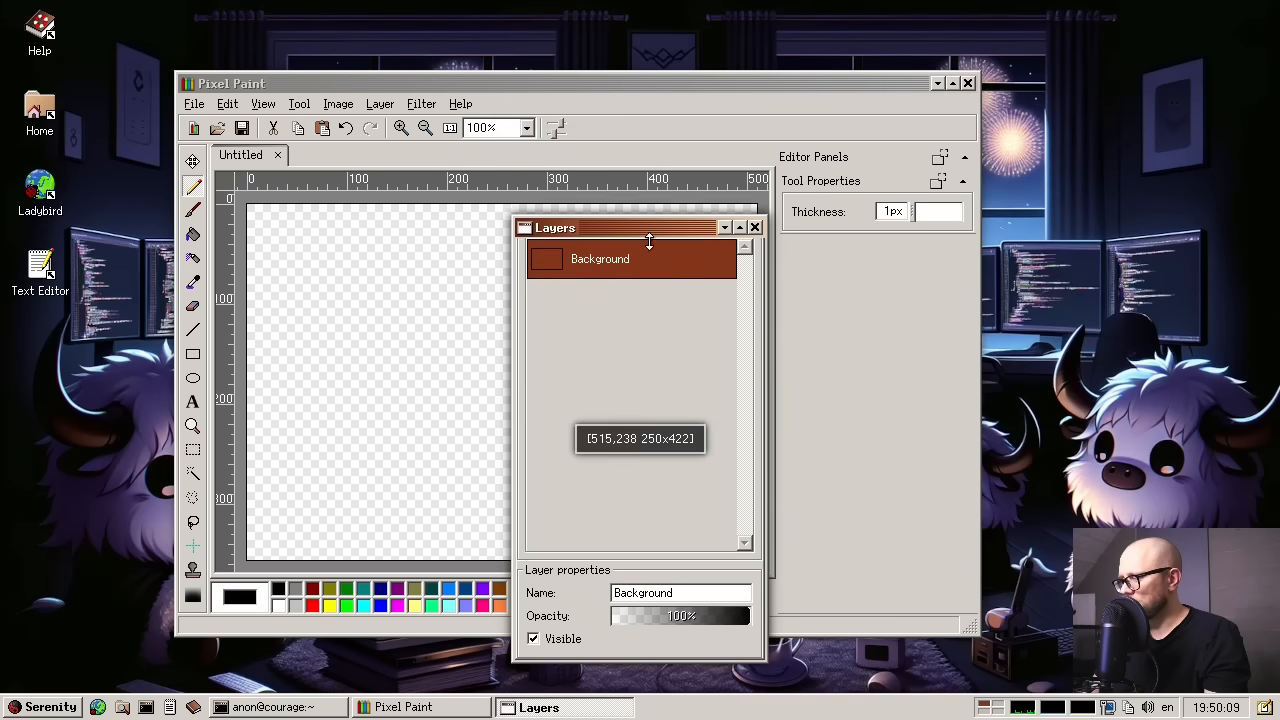
{"action": "left_click_drag", "start_coordinate": [648, 228], "coordinate": [698, 212]}
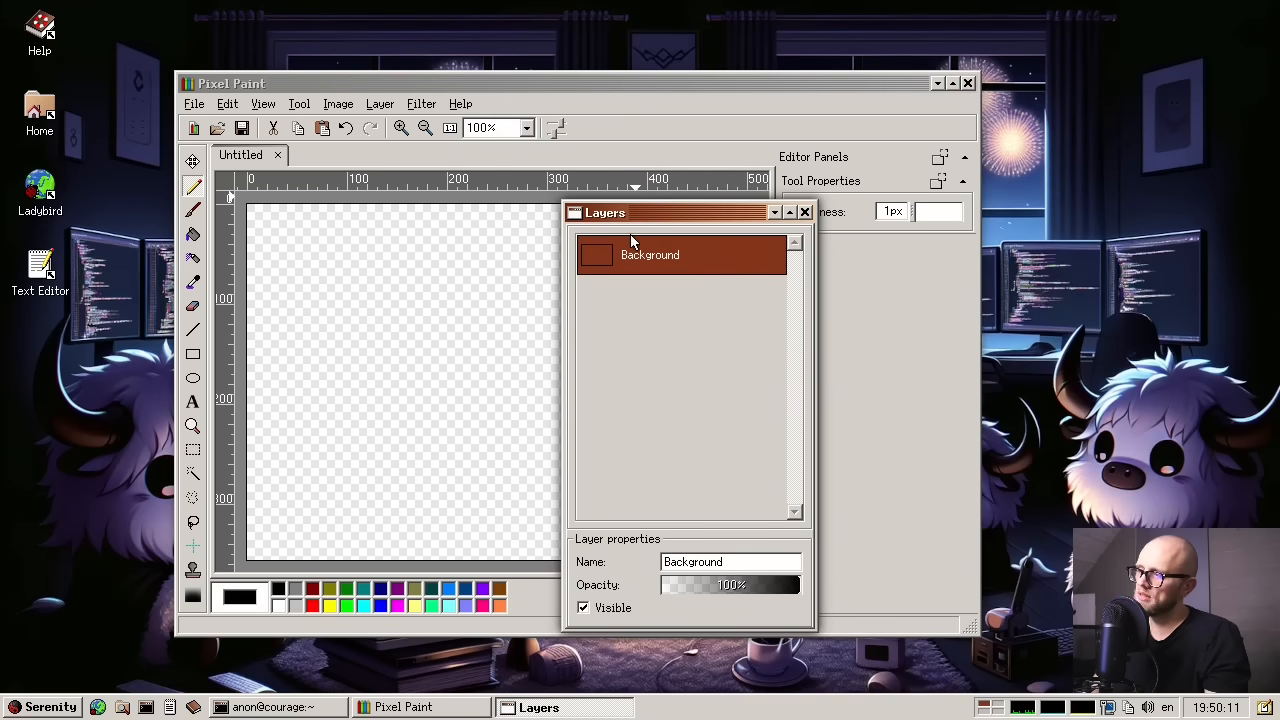
{"action": "mouse_move", "coordinate": [784, 236]}
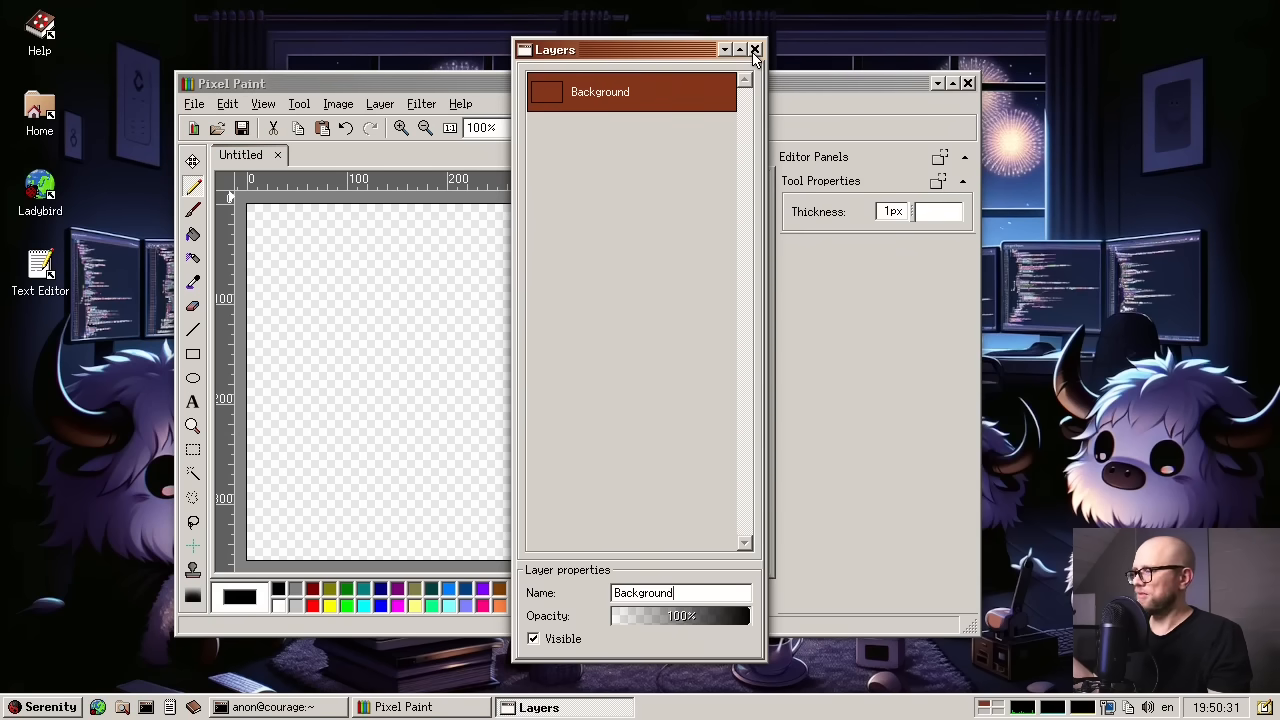
{"action": "left_click", "coordinate": [756, 48]}
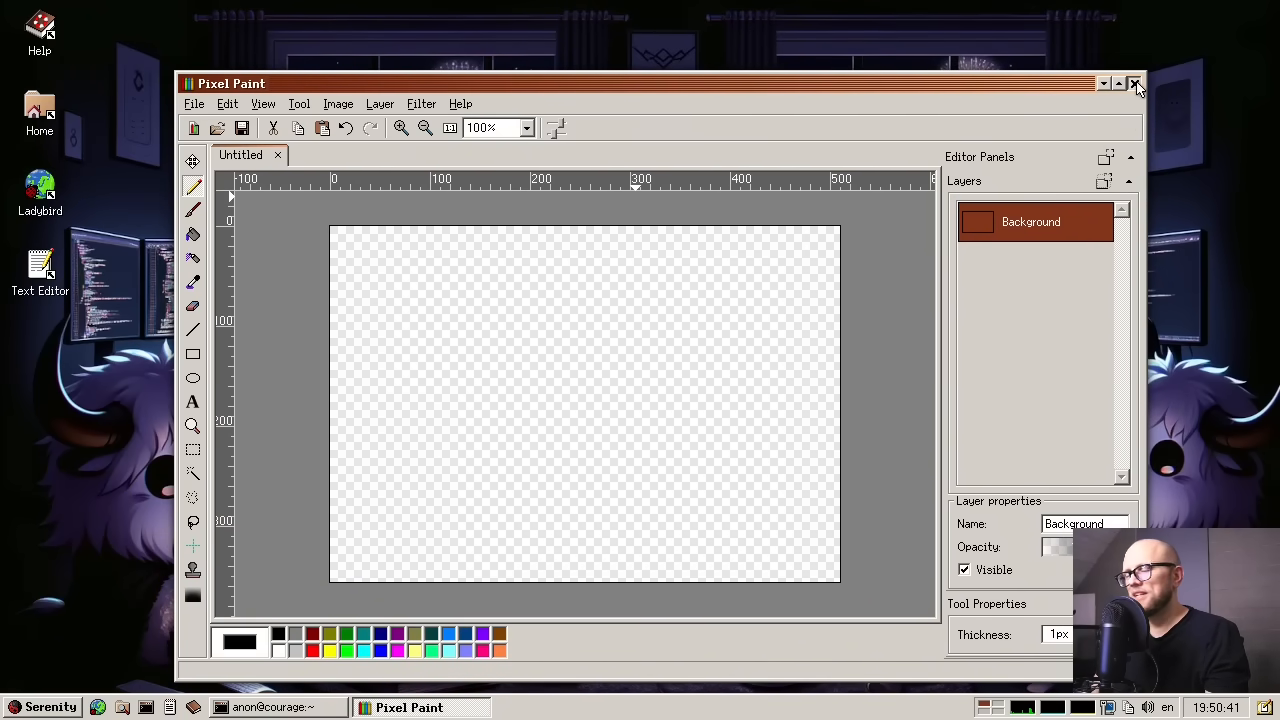
Quit Pixel Paint, leaving the desktop with no windows open
{"action": "left_click", "coordinate": [1136, 84]}
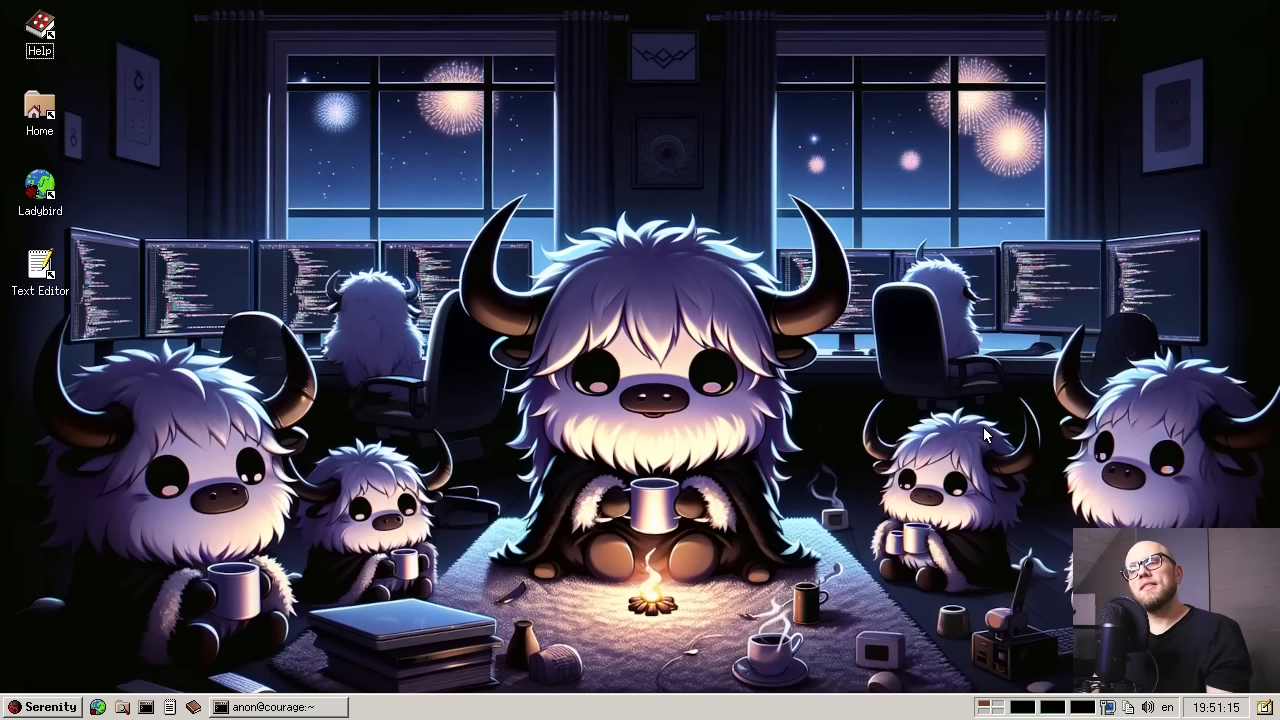
{"action": "mouse_move", "coordinate": [1056, 550]}
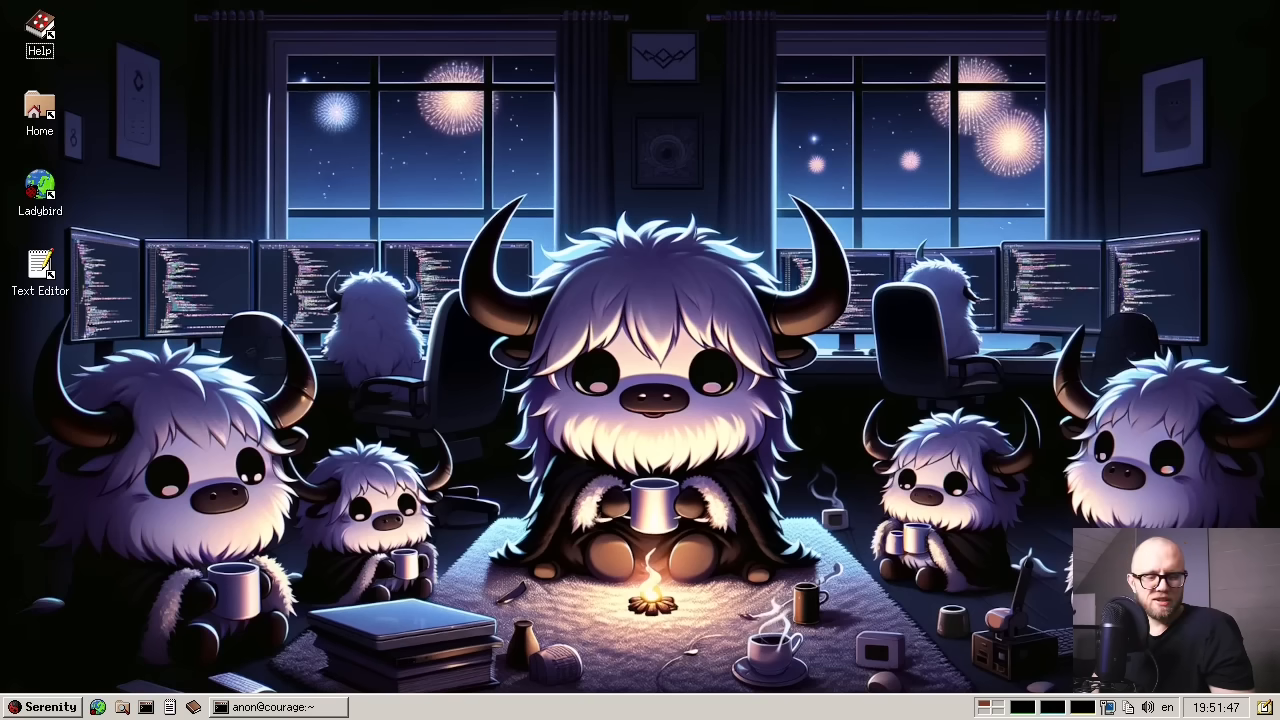
Launch Solitaire from the Games section of the Serenity start menu
{"action": "left_click", "coordinate": [44, 708]}
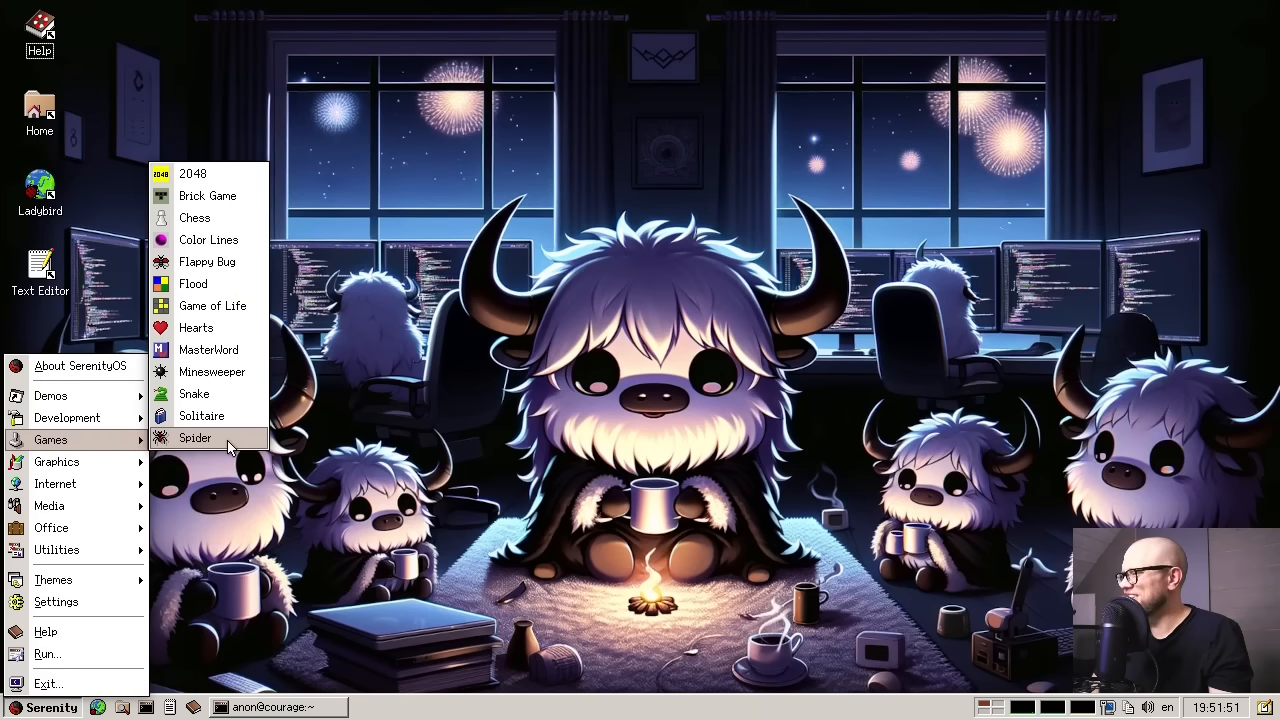
{"action": "left_click", "coordinate": [200, 414]}
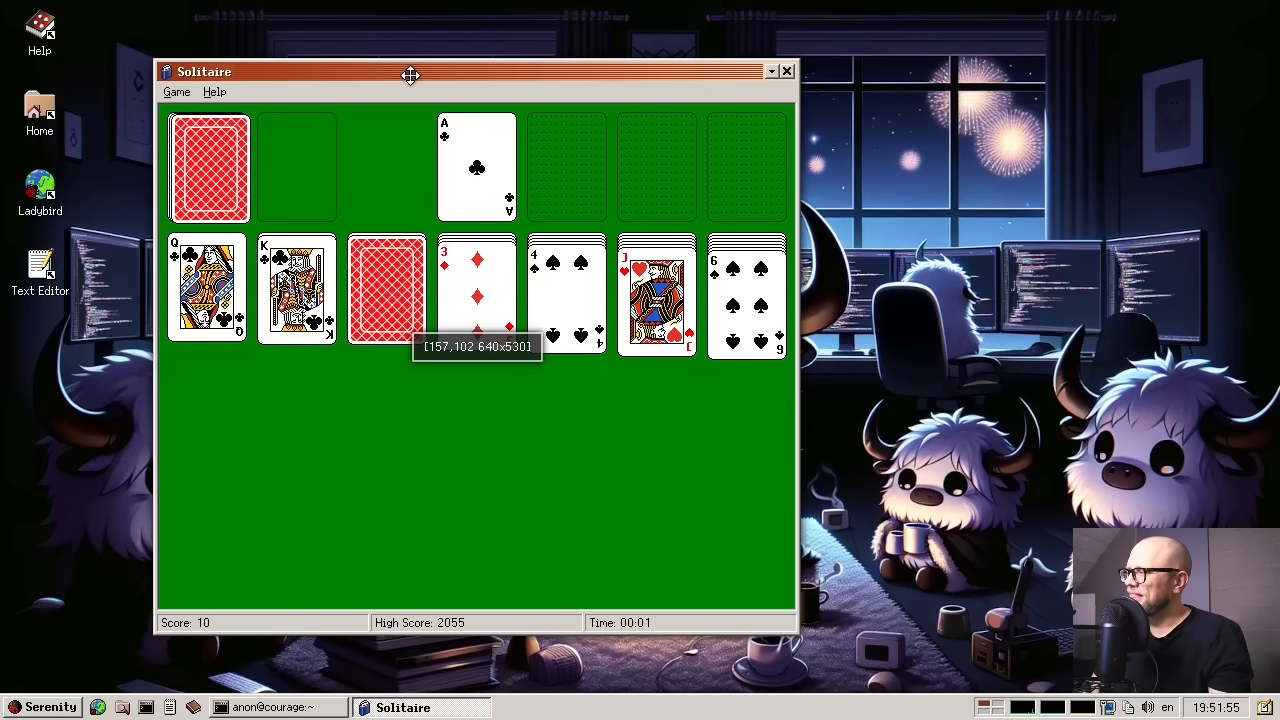
Flip the hidden ten of spades, then close Solitaire and confirm ending the game in progress
{"action": "left_click", "coordinate": [214, 92]}
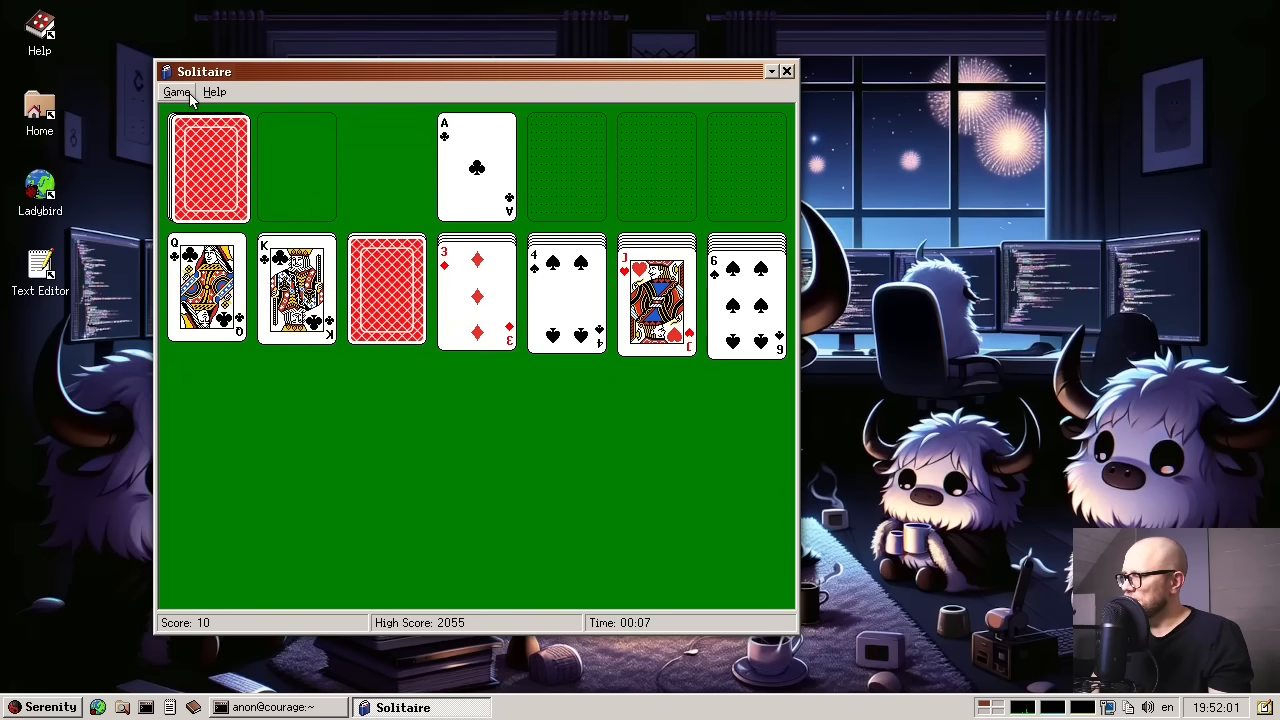
{"action": "left_click", "coordinate": [388, 288]}
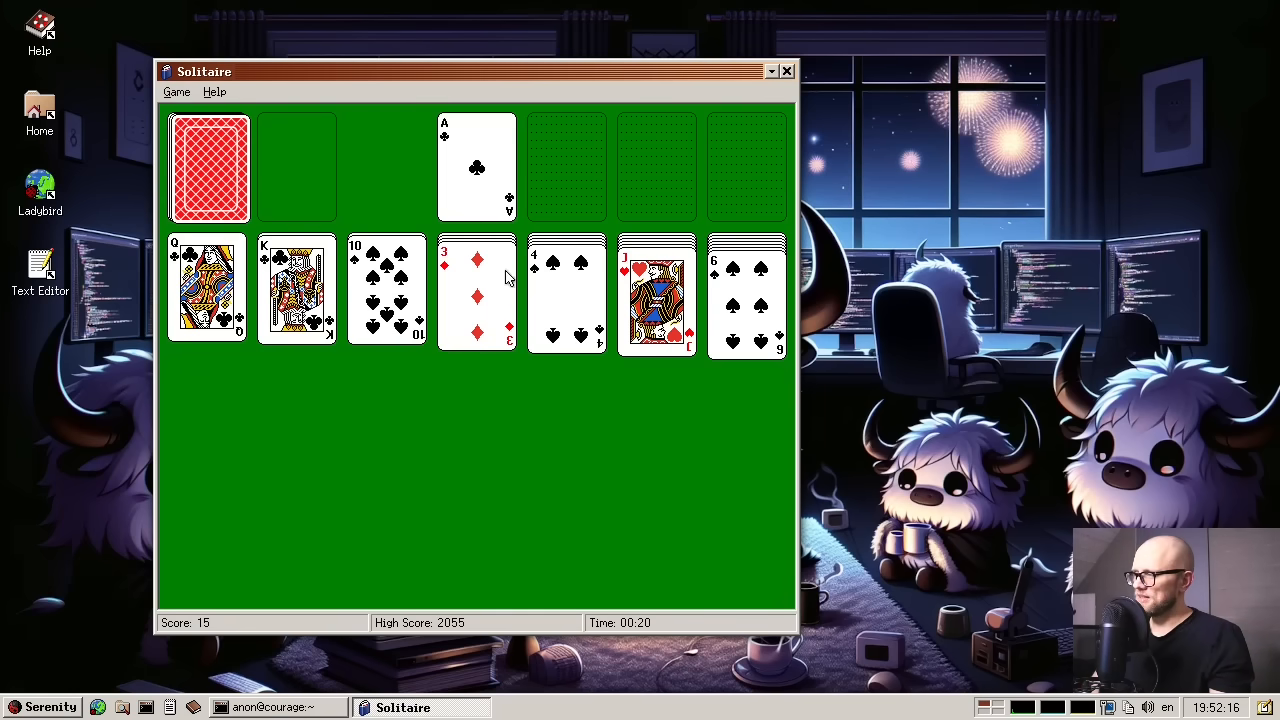
{"action": "mouse_move", "coordinate": [604, 414]}
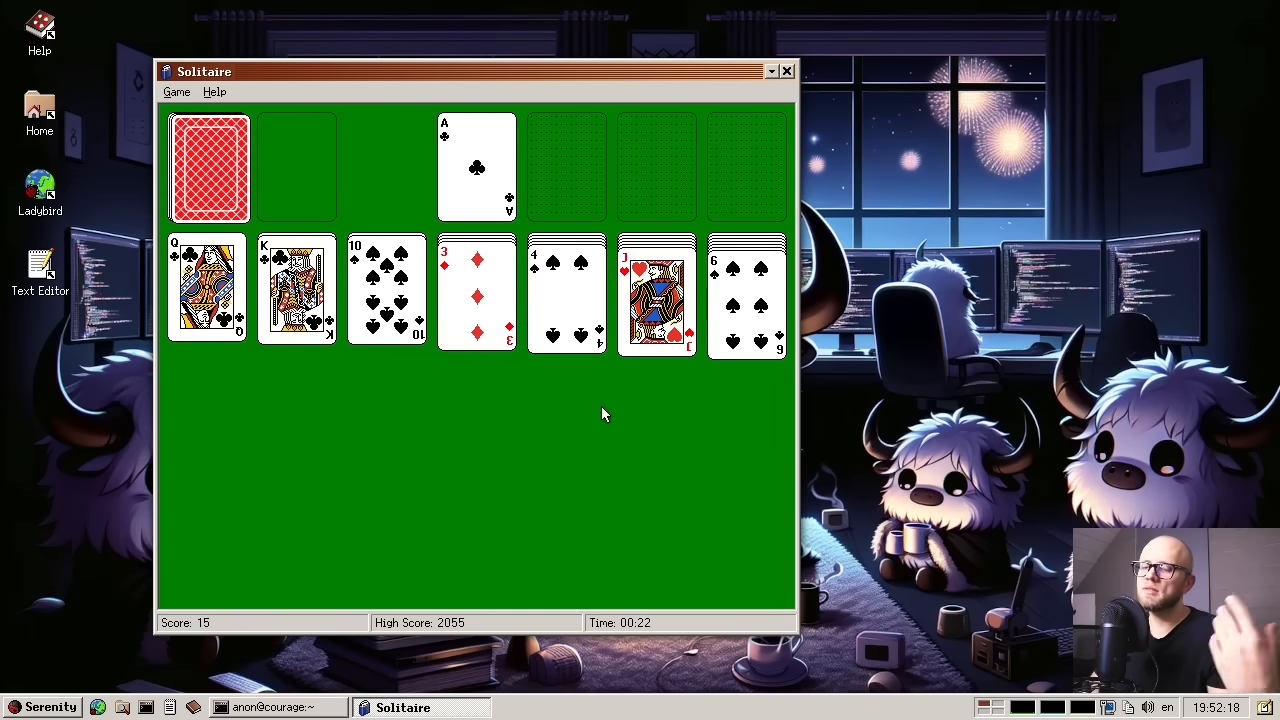
{"action": "mouse_move", "coordinate": [558, 382]}
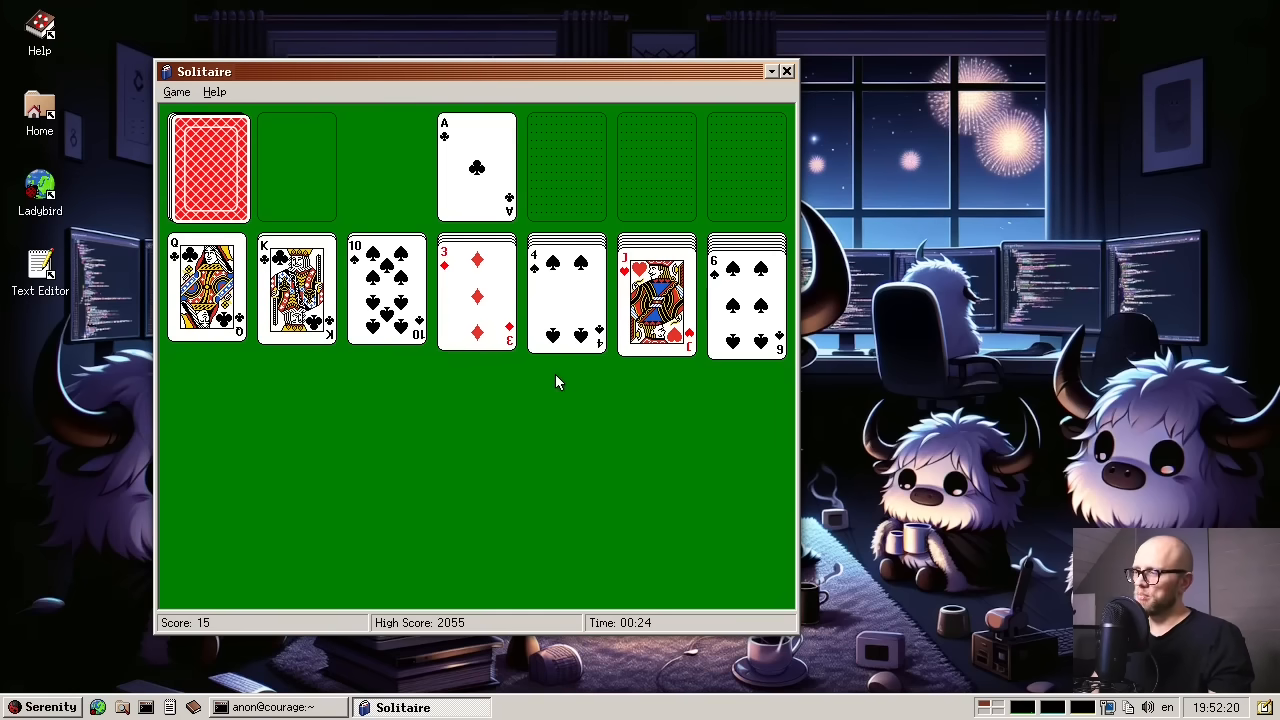
{"action": "mouse_move", "coordinate": [472, 216]}
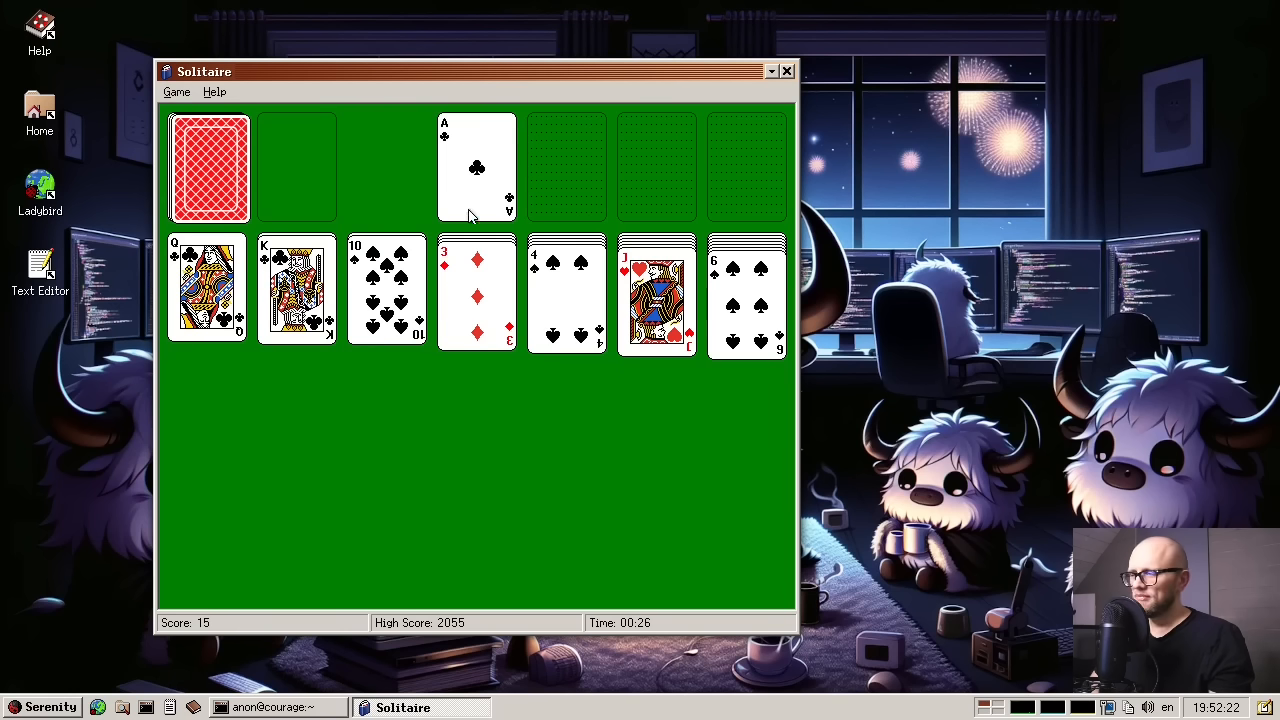
{"action": "mouse_move", "coordinate": [508, 288]}
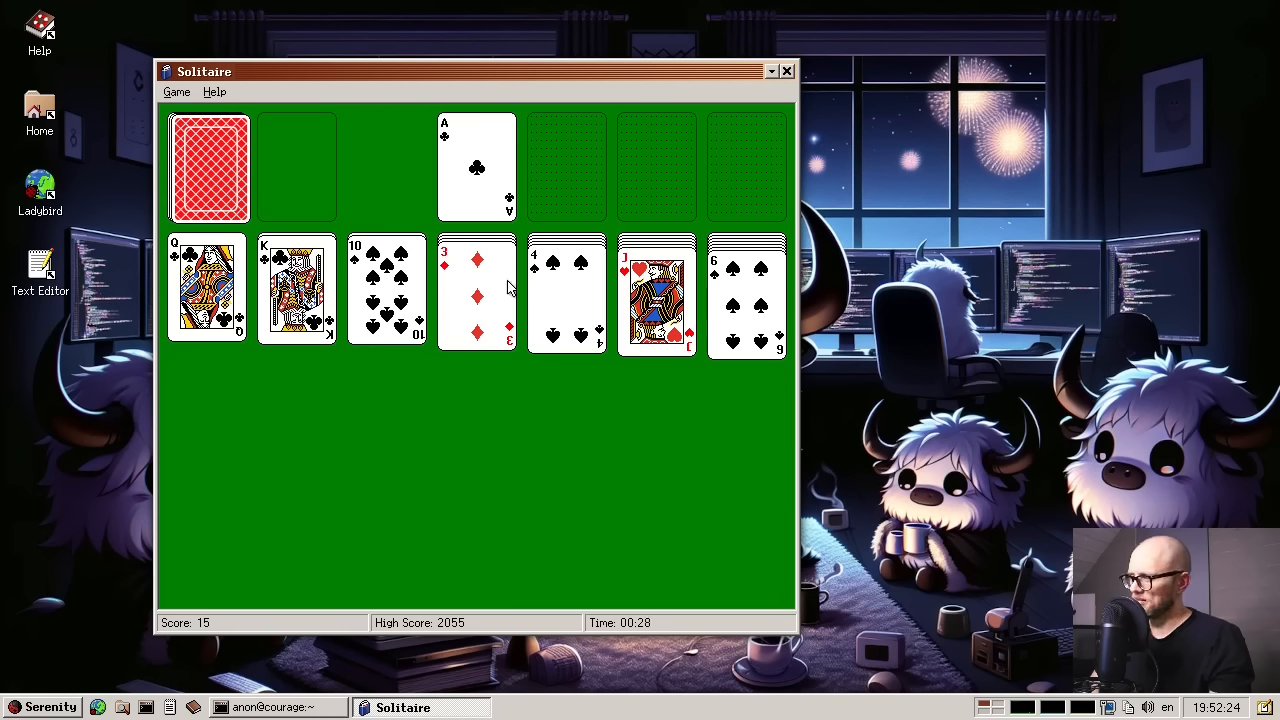
{"action": "mouse_move", "coordinate": [528, 304]}
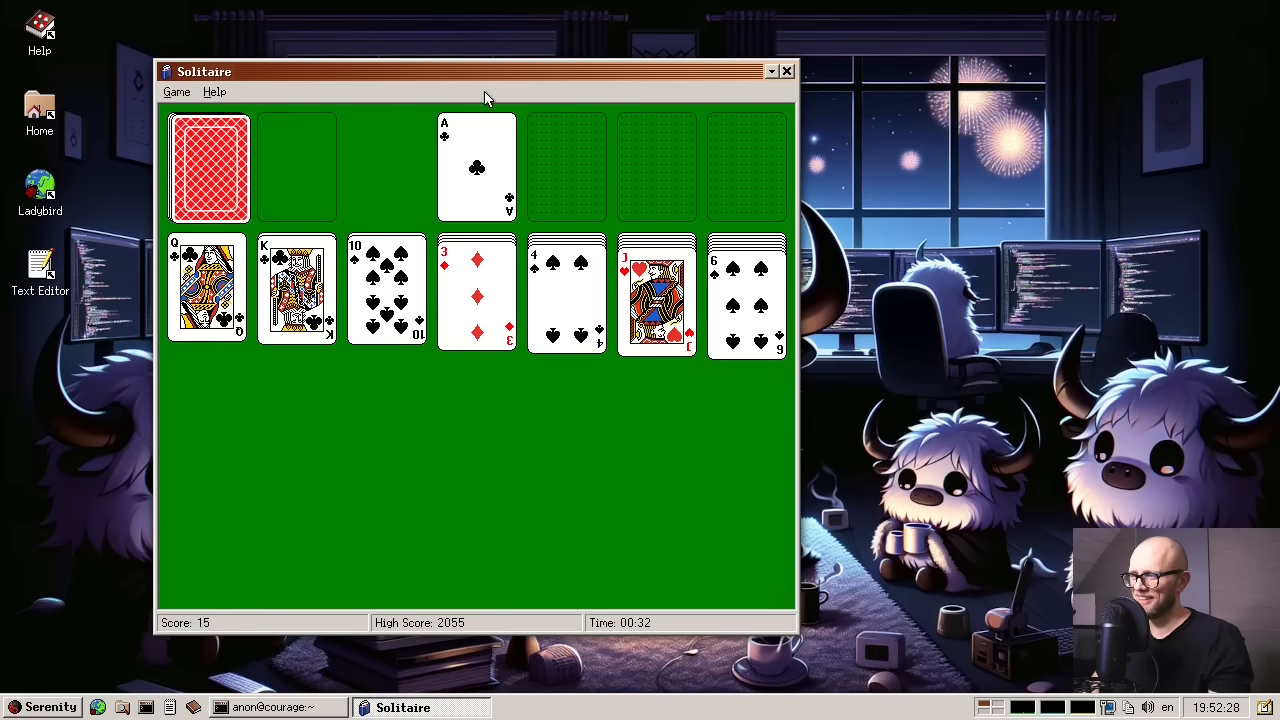
{"action": "mouse_move", "coordinate": [410, 450]}
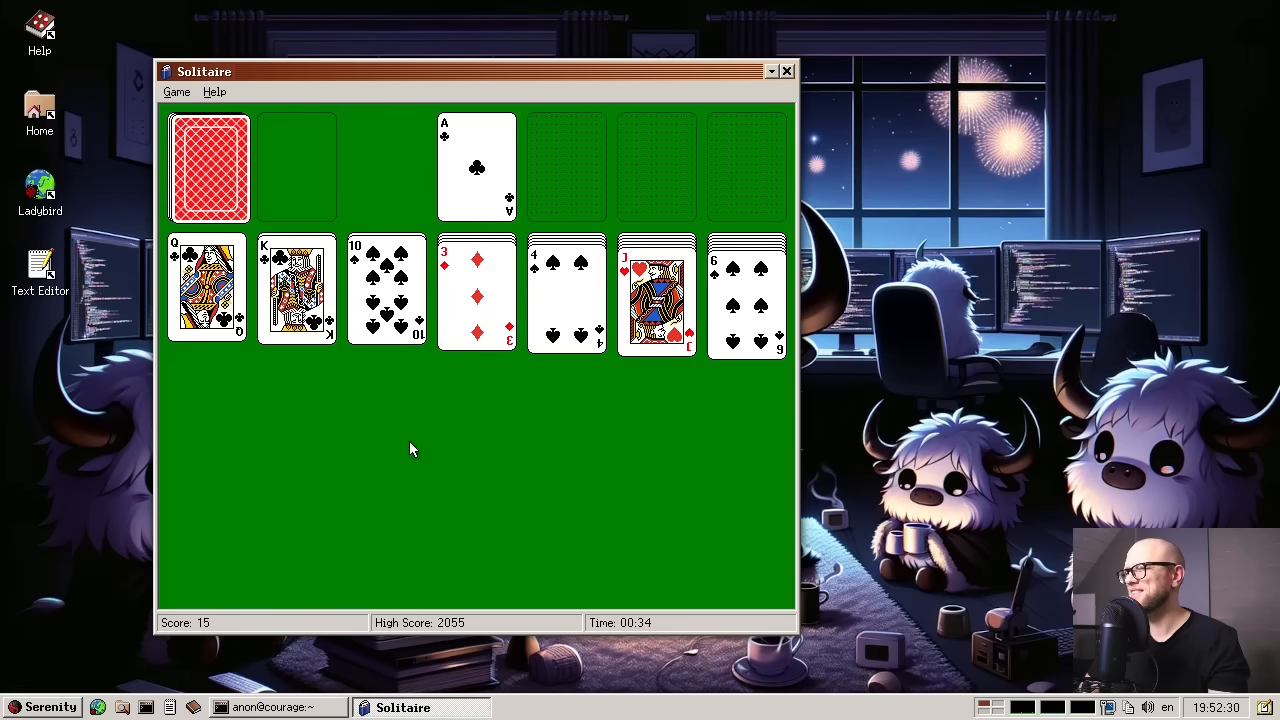
{"action": "mouse_move", "coordinate": [544, 256]}
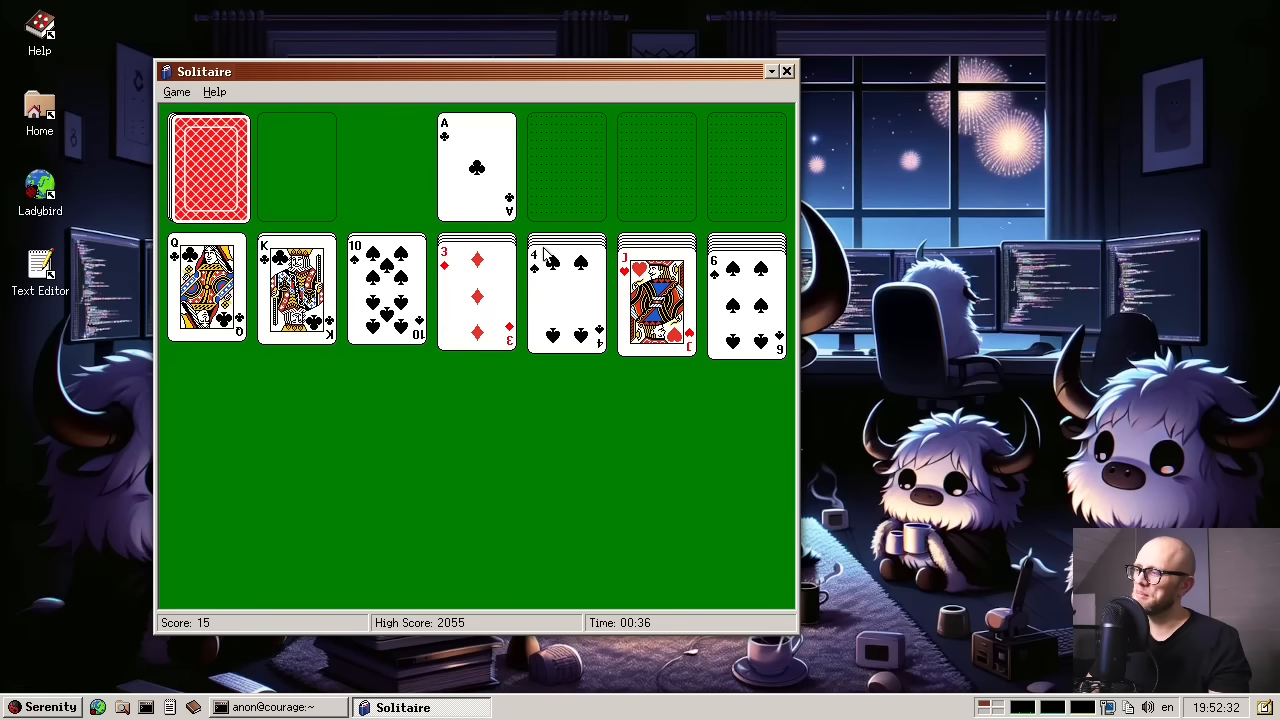
{"action": "mouse_move", "coordinate": [870, 140]}
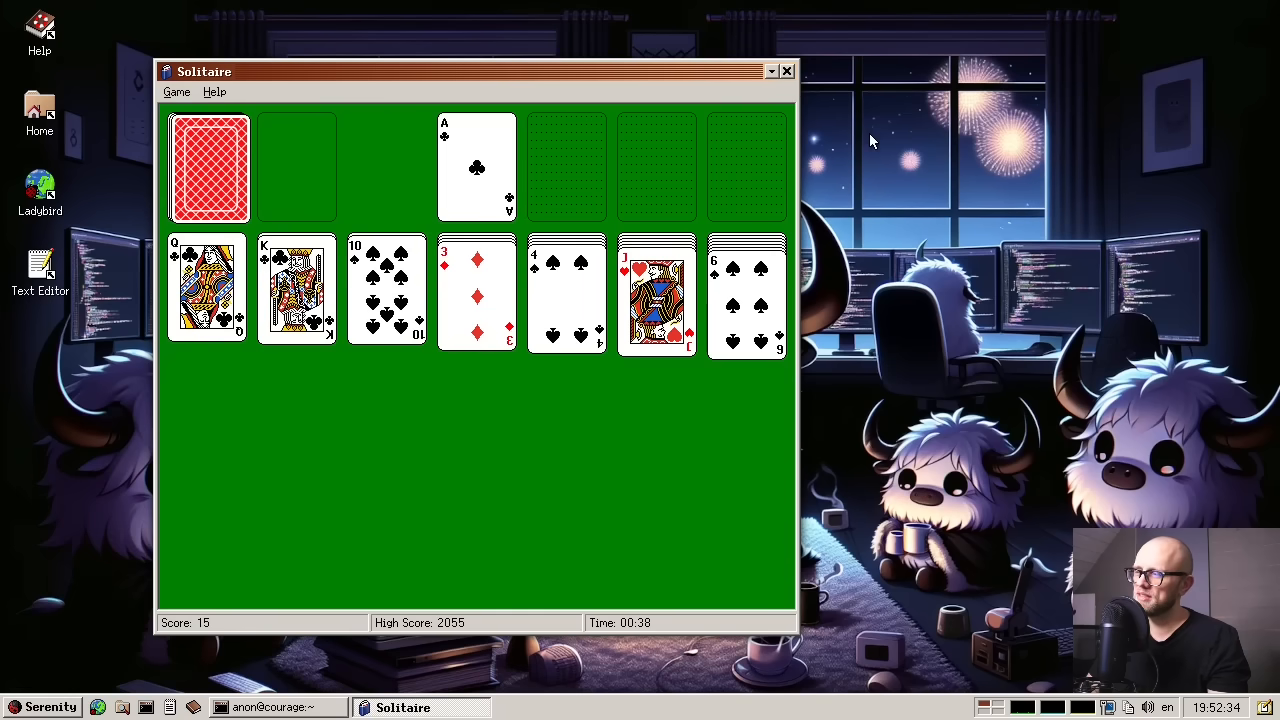
{"action": "mouse_move", "coordinate": [912, 324]}
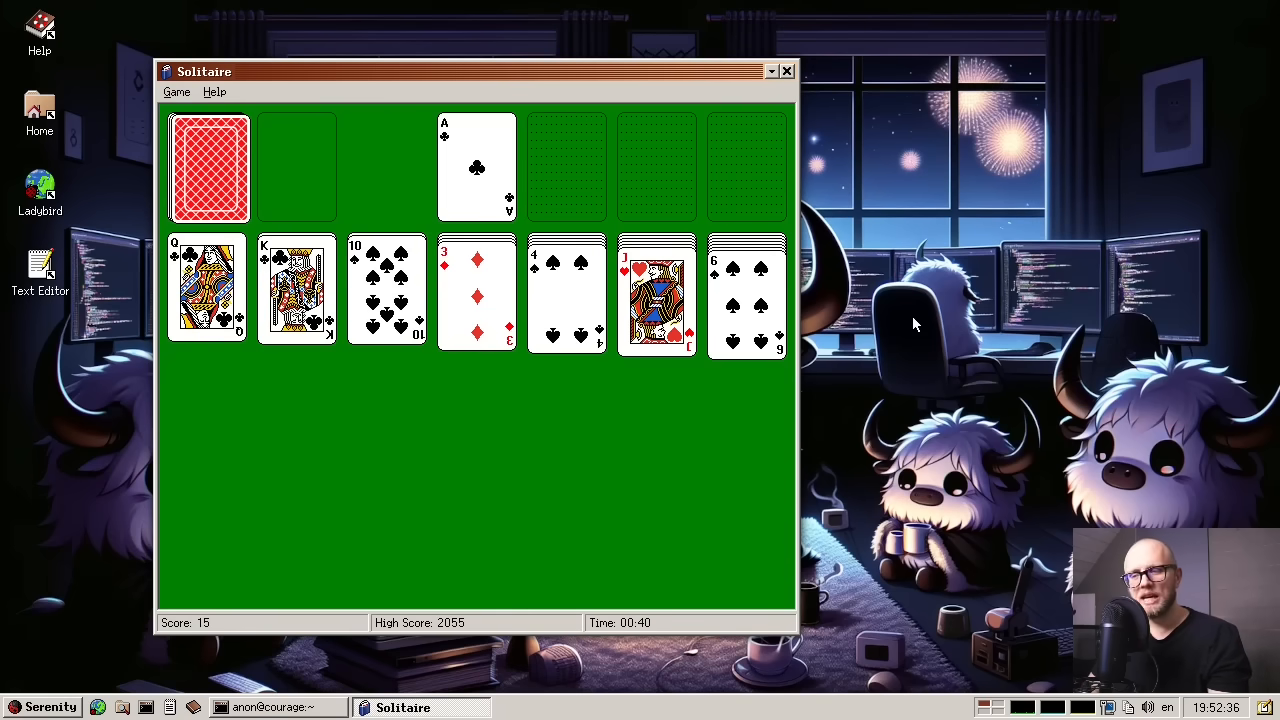
{"action": "mouse_move", "coordinate": [788, 72]}
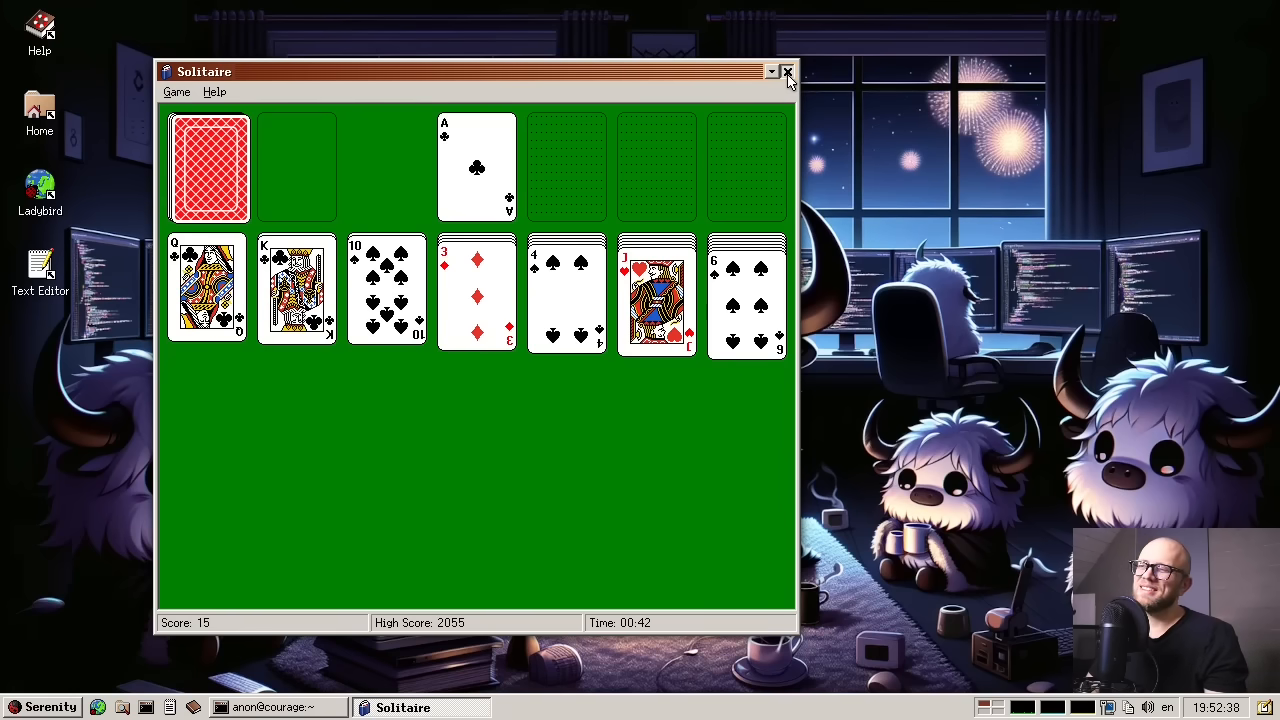
{"action": "left_click", "coordinate": [788, 72]}
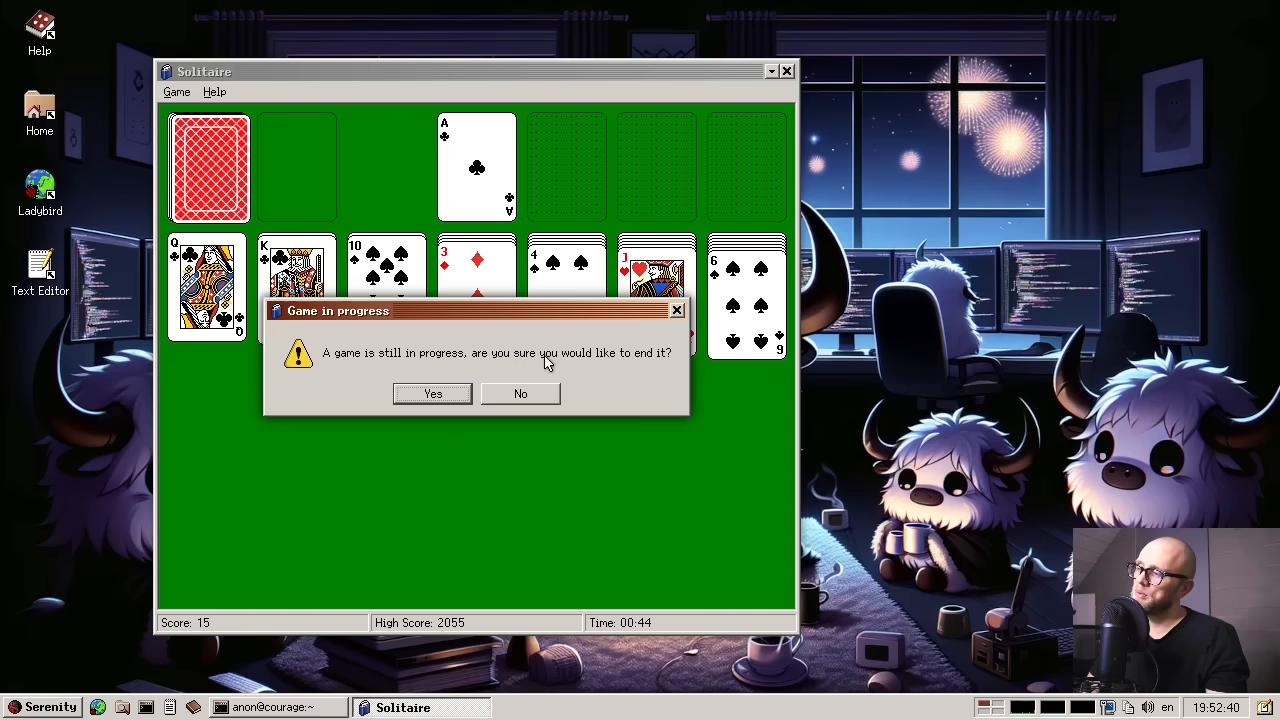
{"action": "left_click", "coordinate": [432, 392]}
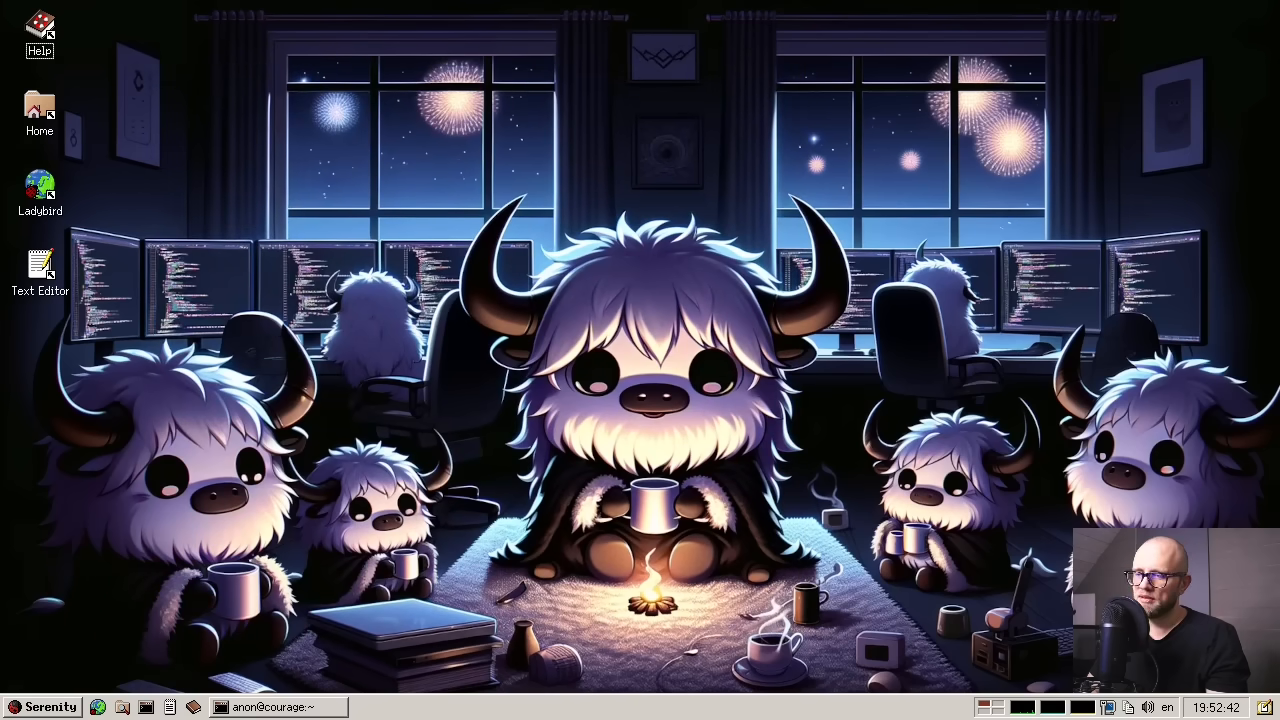